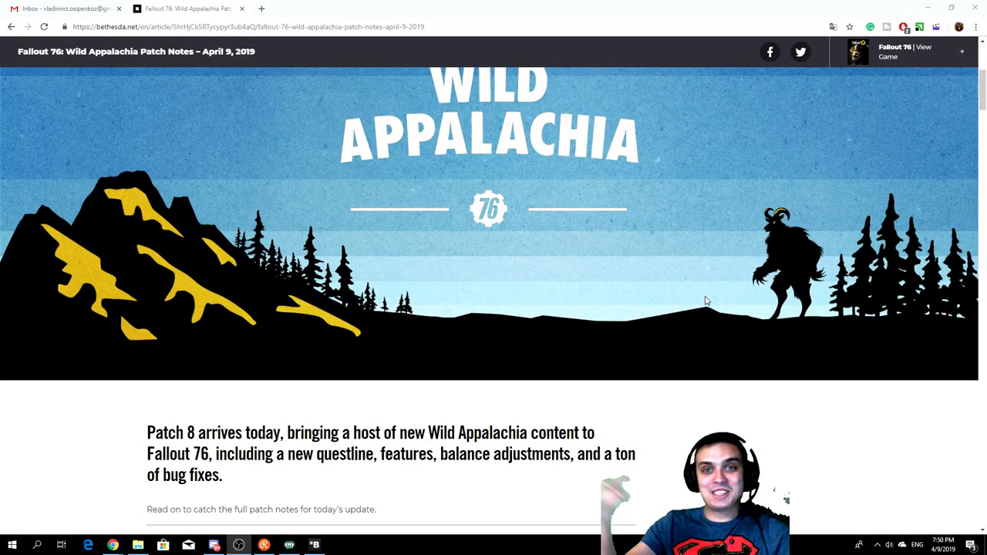
{"action": "mouse_move", "coordinate": [500, 331]}
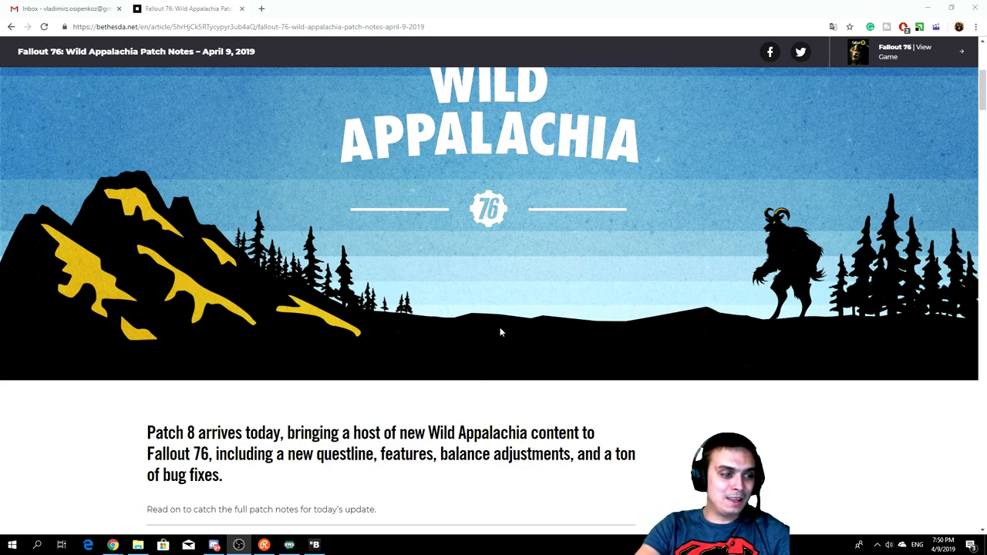
{"action": "mouse_move", "coordinate": [485, 327]}
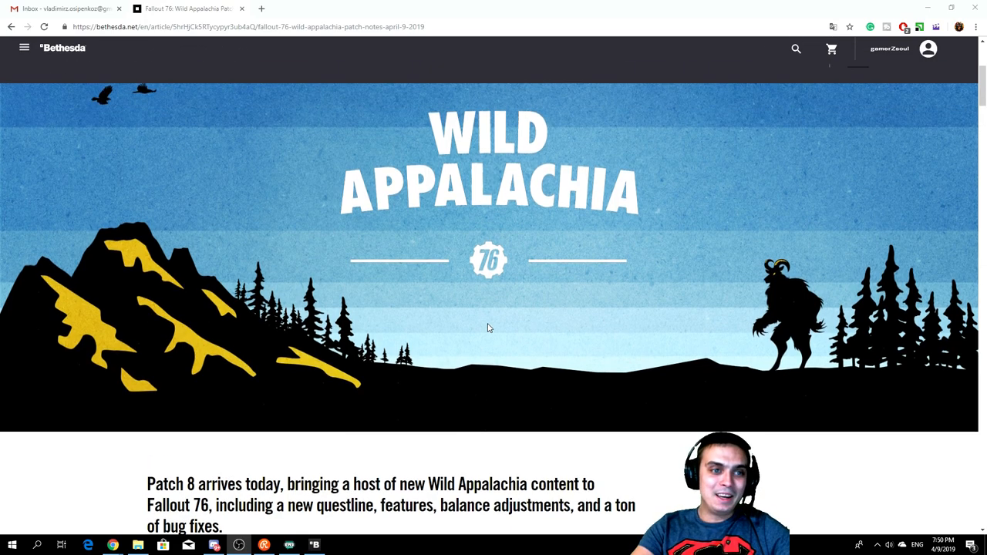
{"action": "mouse_move", "coordinate": [481, 344]}
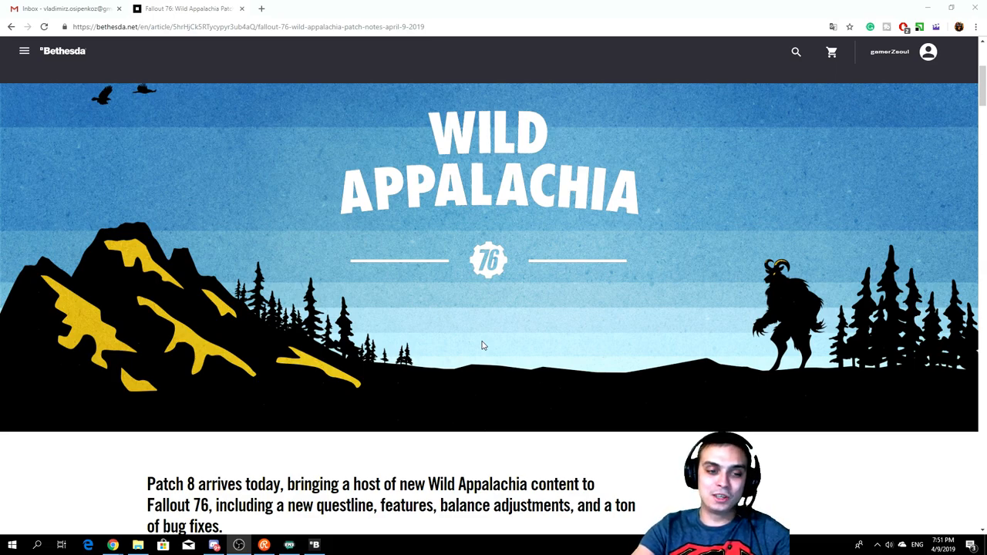
{"action": "mouse_move", "coordinate": [478, 348]}
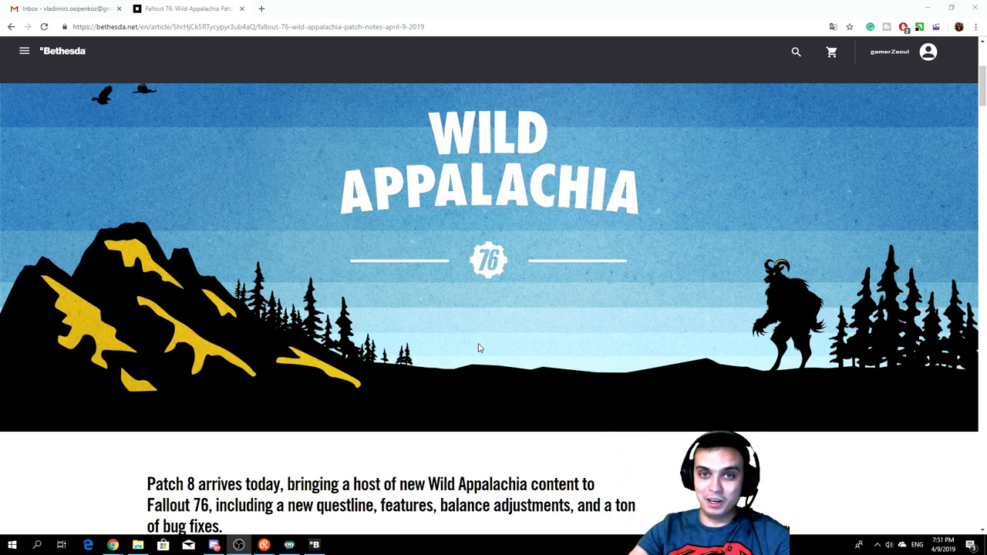
Step: Scroll the Wild Appalachia patch notes article to show its April 9, 2019 banner and intro
{"action": "scroll", "scroll_direction": "down", "scroll_amount": 3}
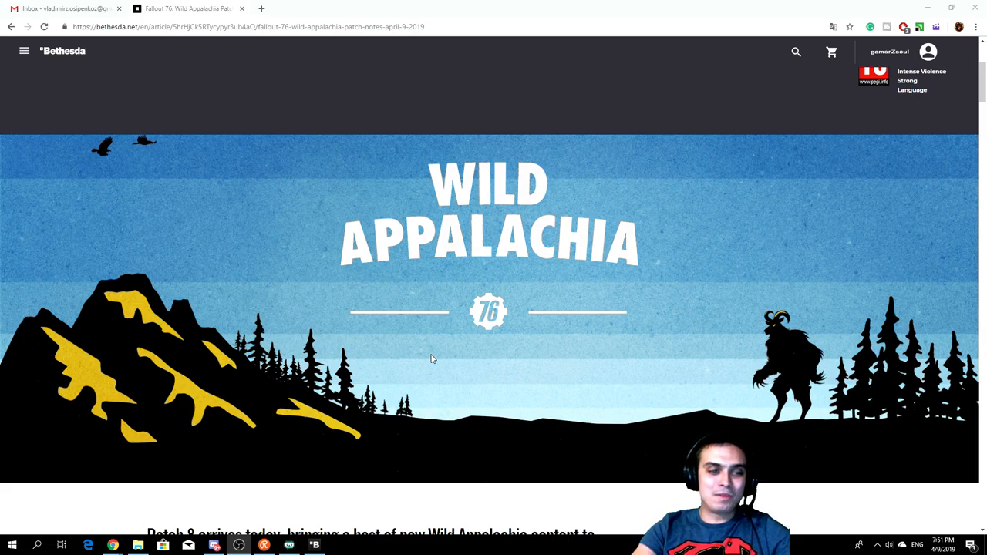
Step: Scroll past Patch Highlights and Patch Version to the Survival Mode Beta notes
{"action": "scroll", "scroll_direction": "down", "scroll_amount": 3}
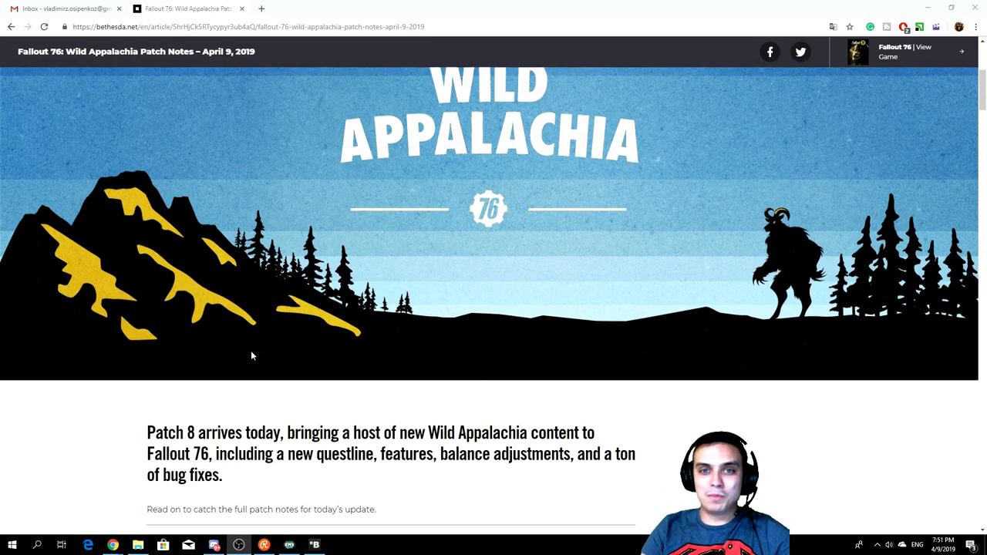
{"action": "scroll", "scroll_direction": "down", "scroll_amount": 3}
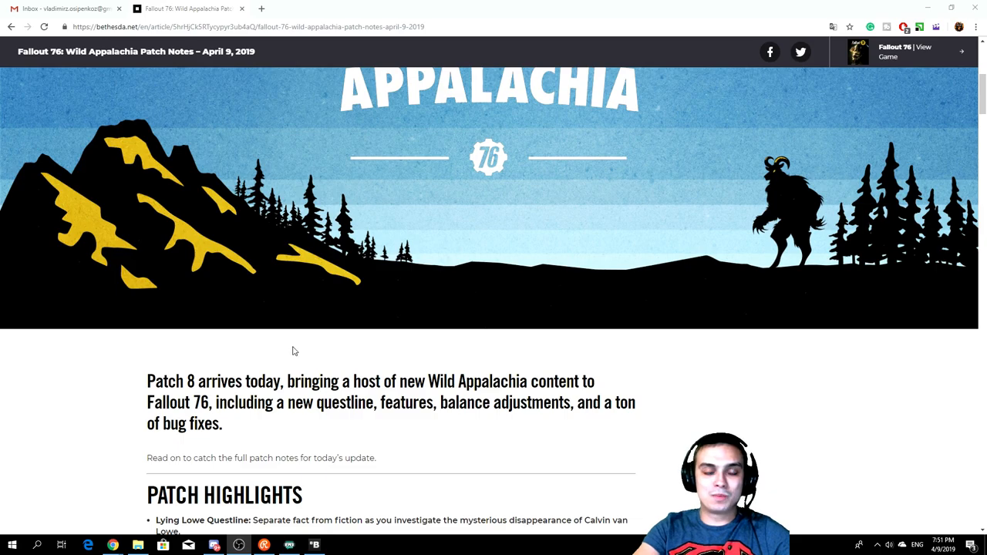
{"action": "mouse_move", "coordinate": [300, 342]}
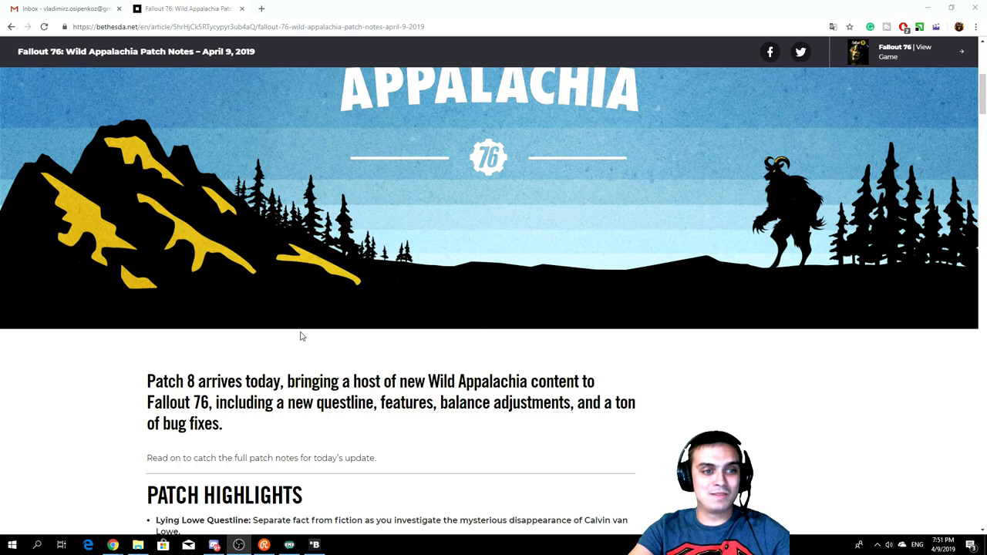
{"action": "mouse_move", "coordinate": [466, 356]}
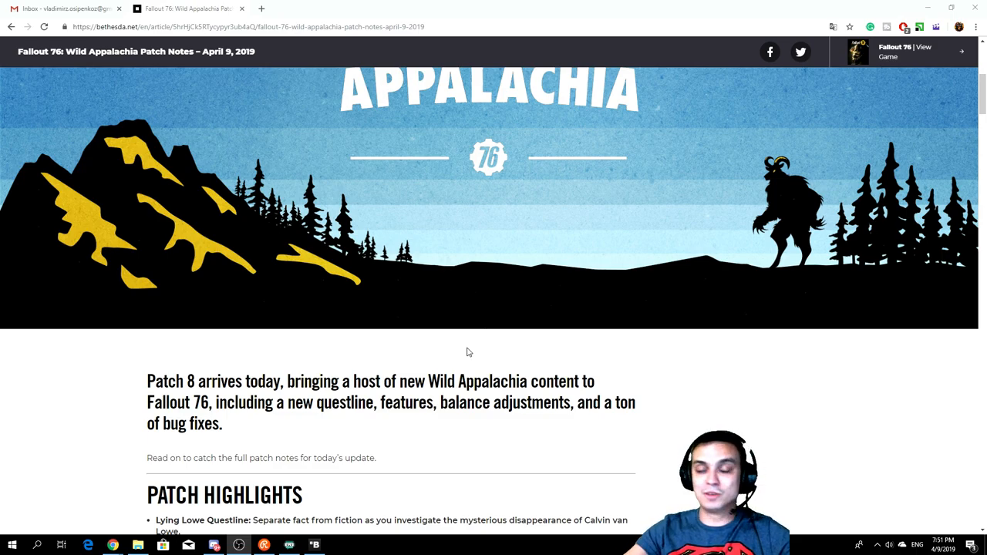
{"action": "scroll", "scroll_direction": "down", "scroll_amount": 3}
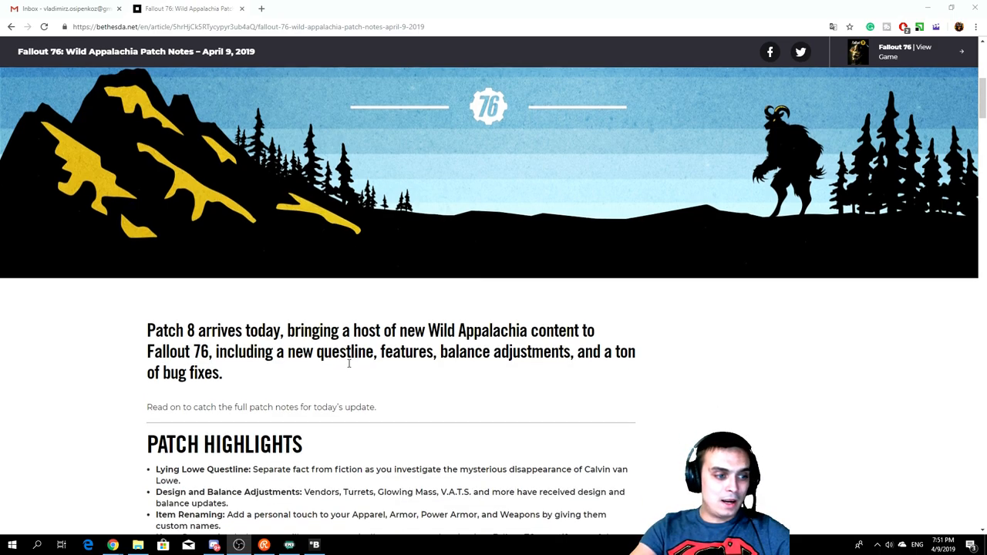
{"action": "scroll", "scroll_direction": "down", "scroll_amount": 3}
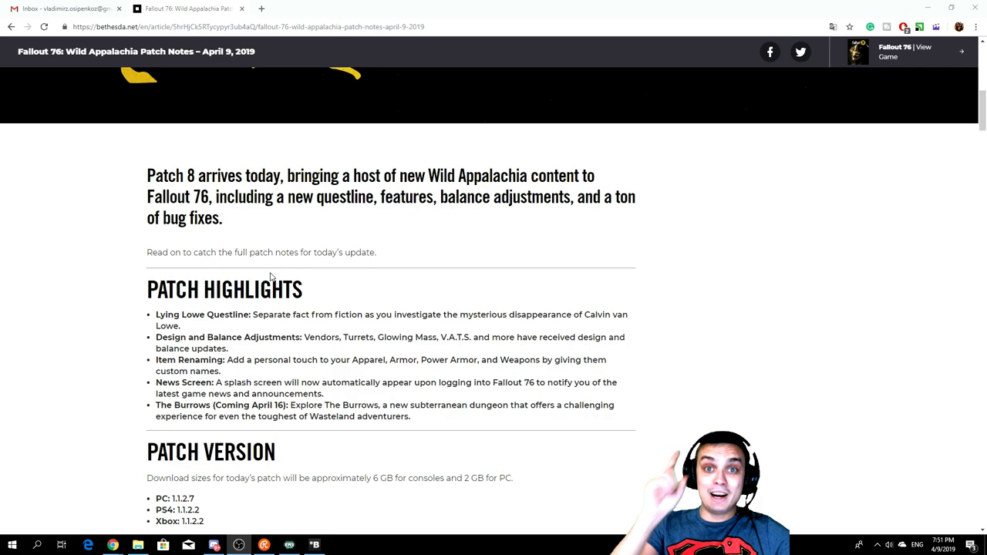
{"action": "scroll", "scroll_direction": "down", "scroll_amount": 3}
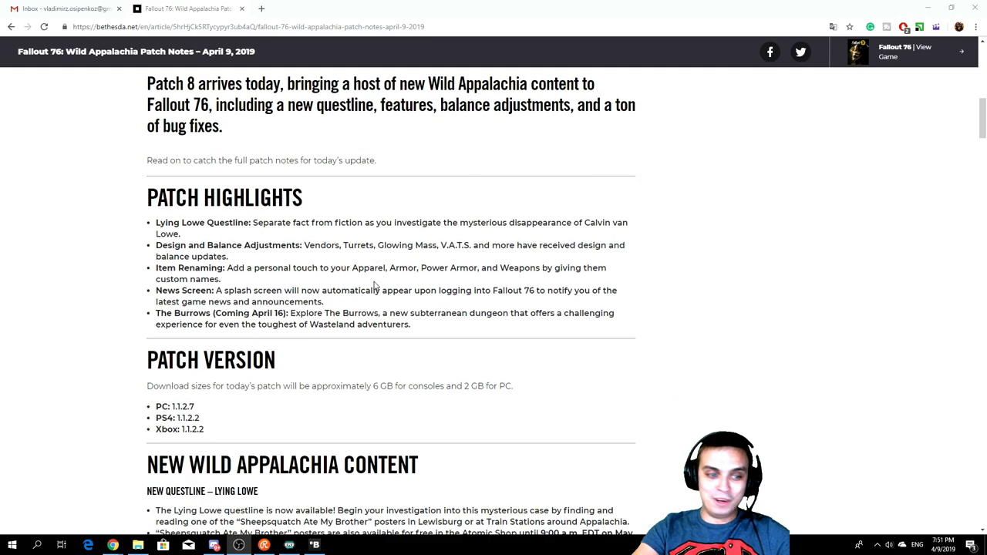
{"action": "scroll", "scroll_direction": "down", "scroll_amount": 3}
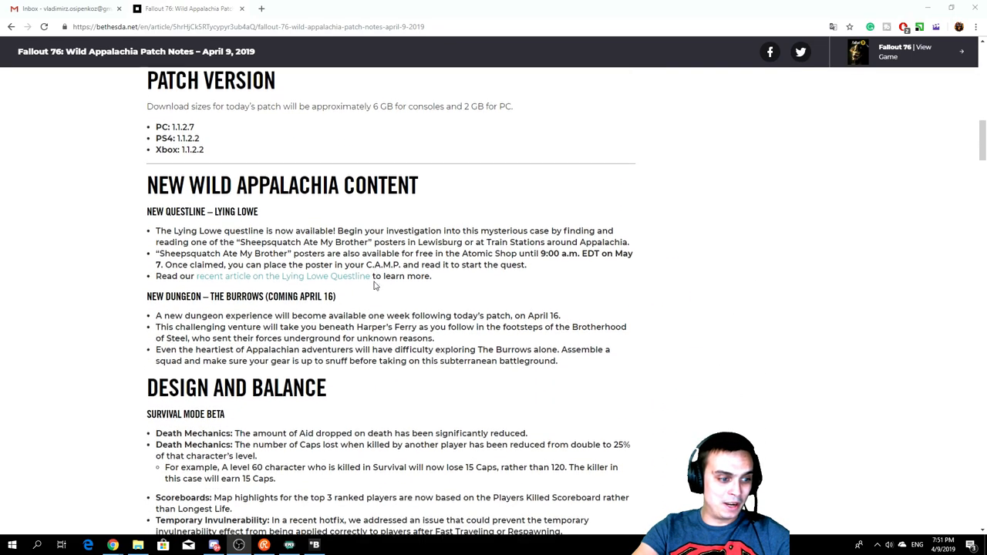
{"action": "scroll", "scroll_direction": "down", "scroll_amount": 3}
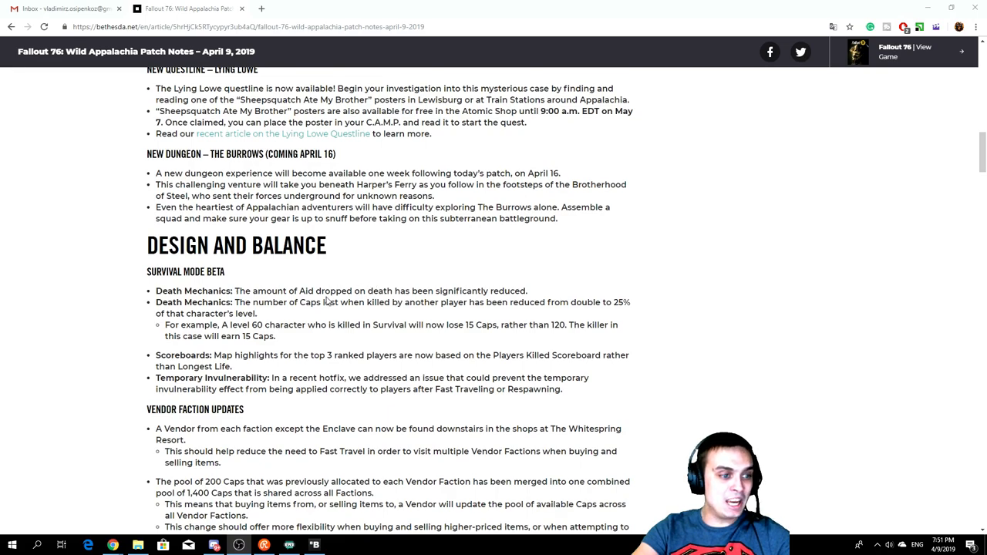
{"action": "mouse_move", "coordinate": [284, 351]}
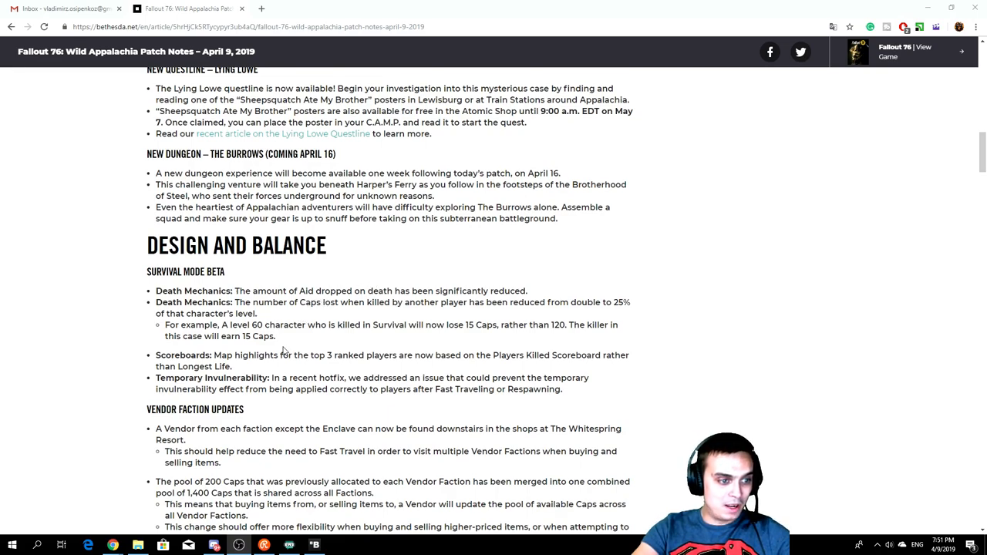
Step: Select the Death Mechanics bullet about Caps lost to player kills being cut to 25%
{"action": "double_click", "coordinate": [180, 302]}
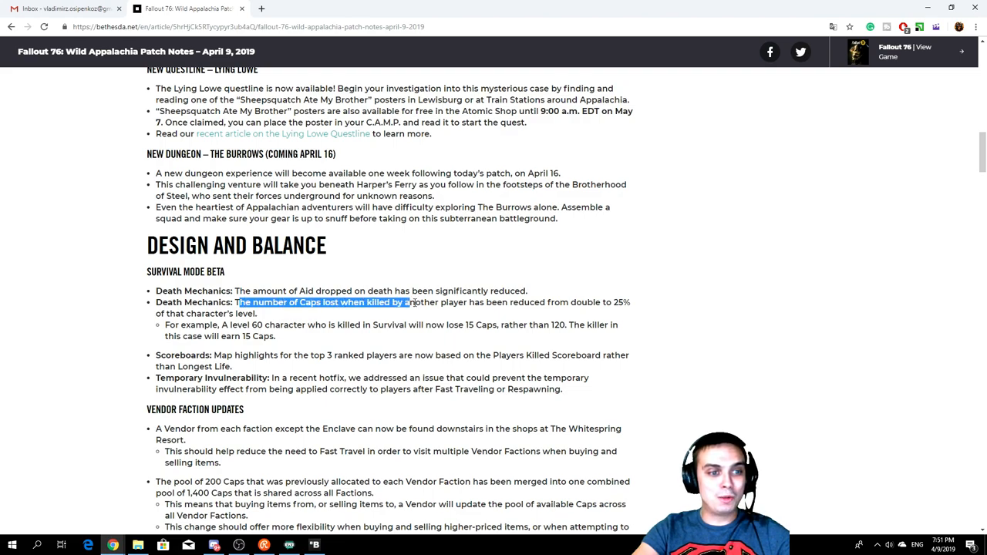
{"action": "left_click_drag", "start_coordinate": [403, 302], "coordinate": [485, 302]}
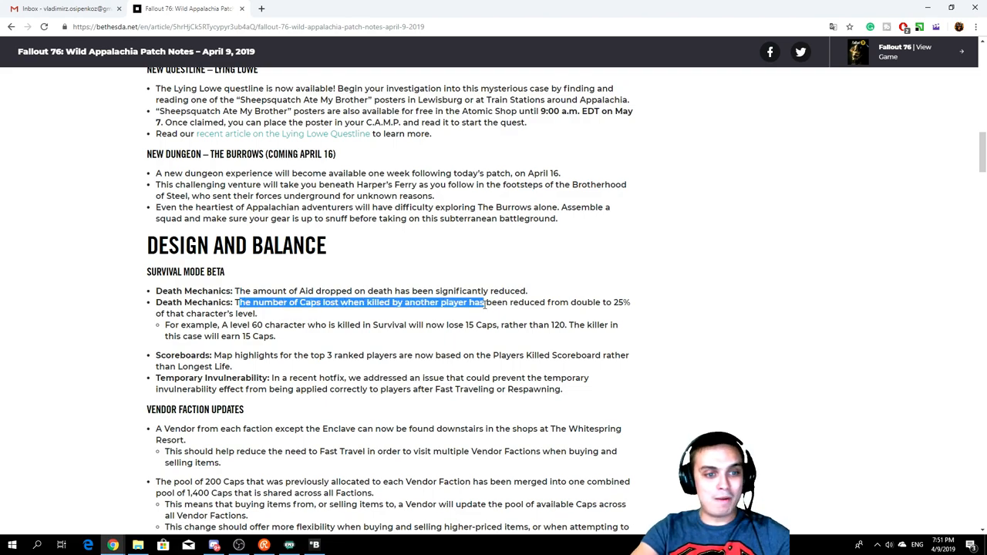
{"action": "left_click_drag", "start_coordinate": [486, 303], "coordinate": [592, 302]}
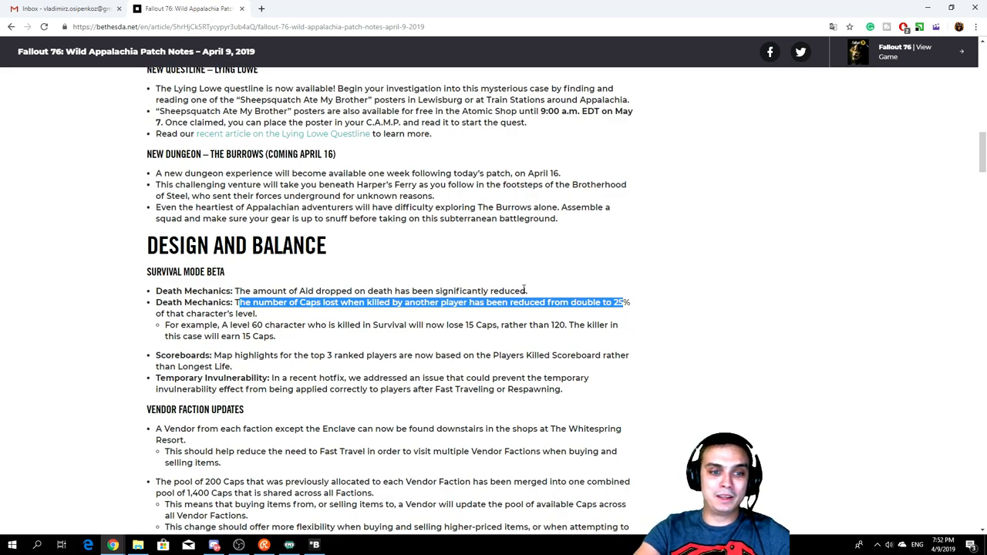
{"action": "mouse_move", "coordinate": [524, 291]}
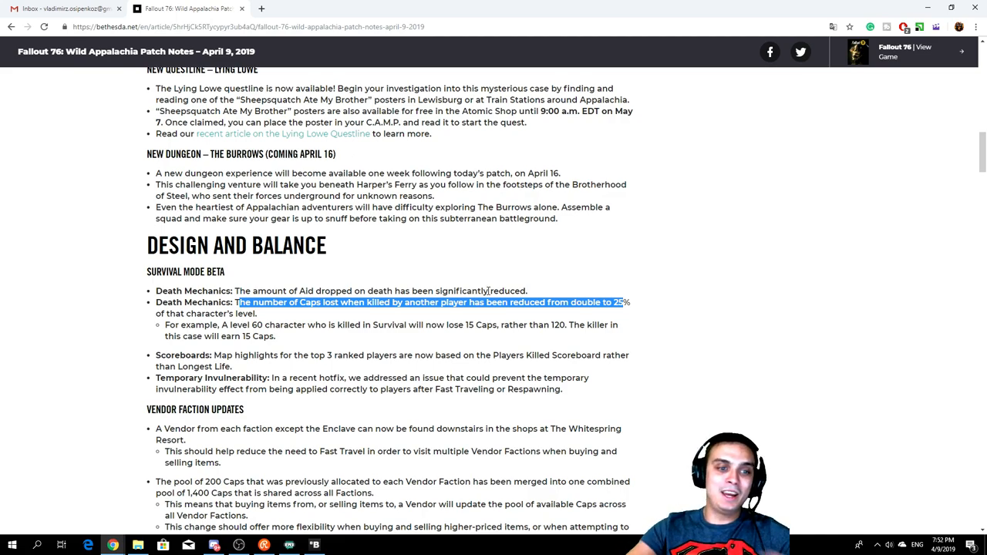
{"action": "left_click", "coordinate": [261, 322]}
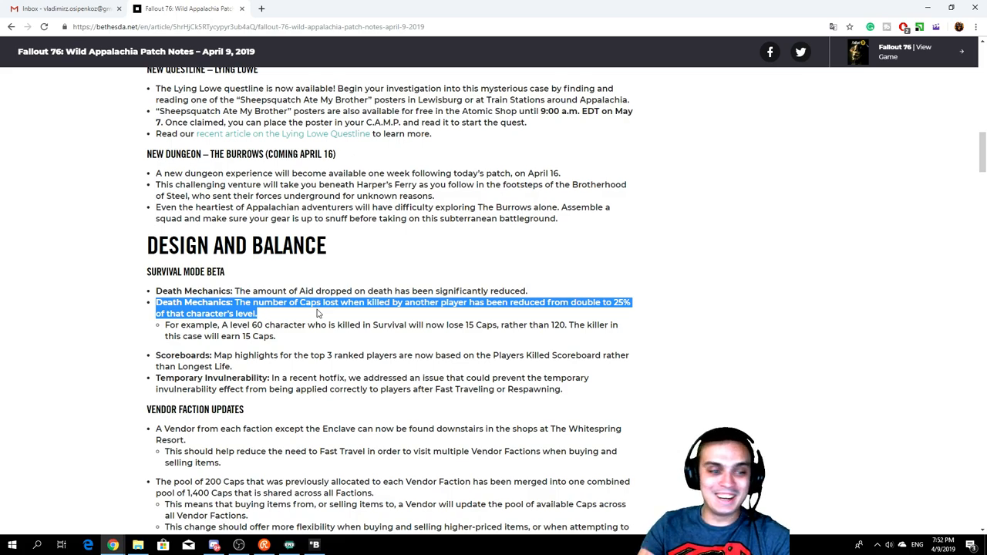
{"action": "mouse_move", "coordinate": [259, 317]}
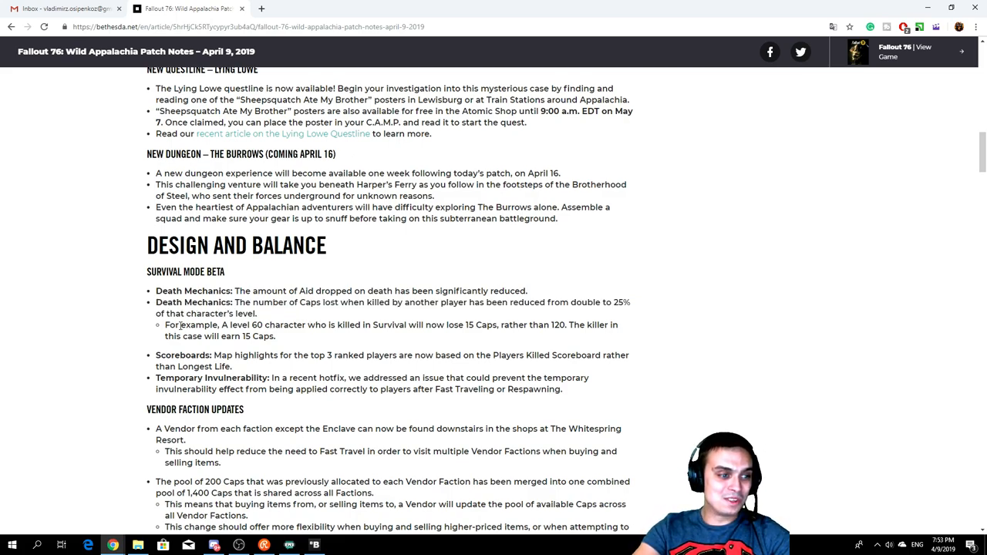
Step: Drag across other article text, dropping the Death Mechanics bullet highlight
{"action": "left_click_drag", "start_coordinate": [175, 324], "coordinate": [263, 324]}
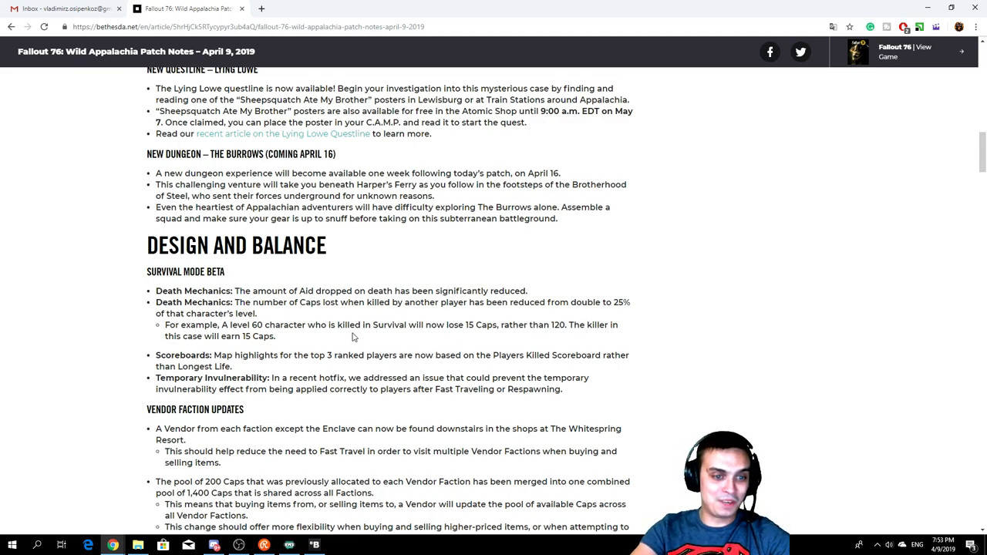
{"action": "left_click_drag", "start_coordinate": [171, 313], "coordinate": [275, 336]}
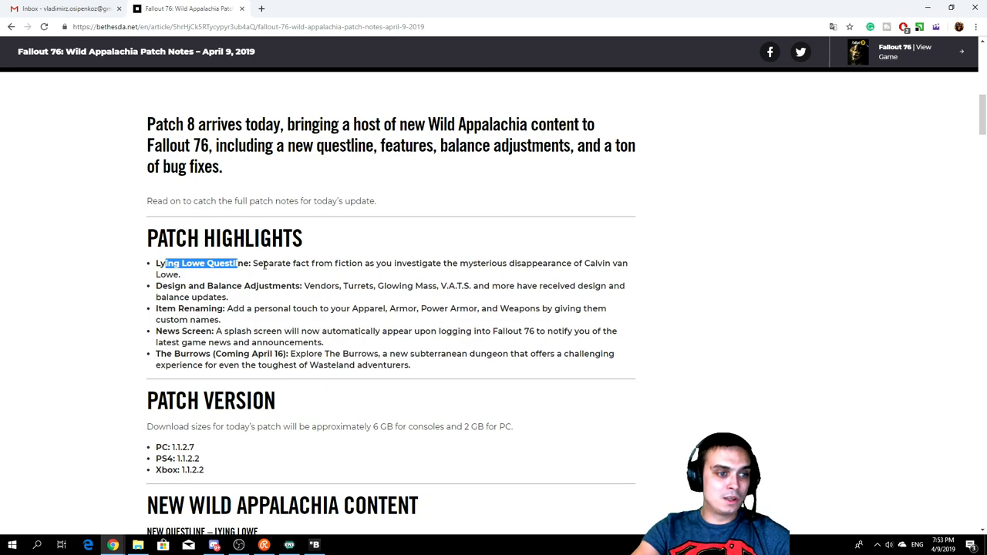
{"action": "left_click_drag", "start_coordinate": [270, 263], "coordinate": [337, 262]}
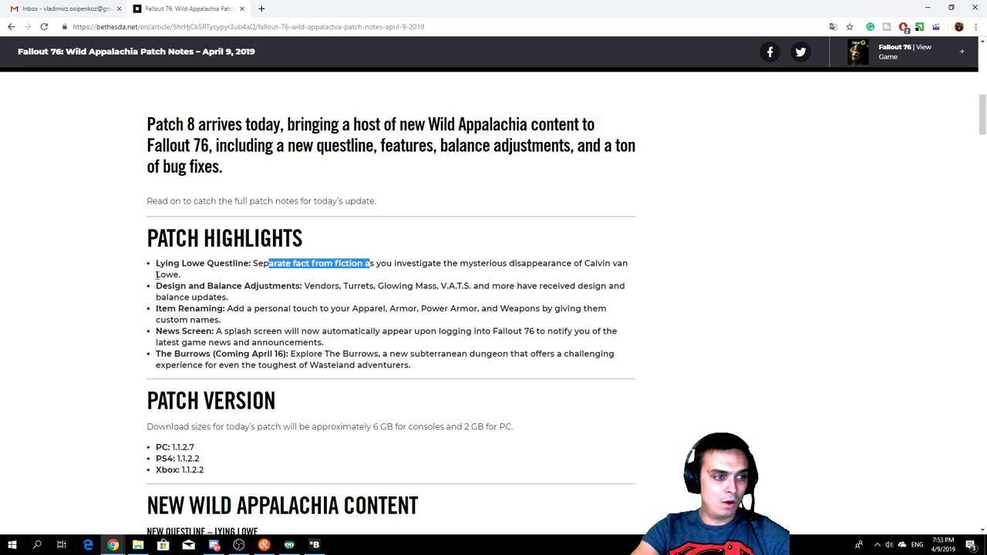
{"action": "scroll", "scroll_direction": "down", "scroll_amount": 3}
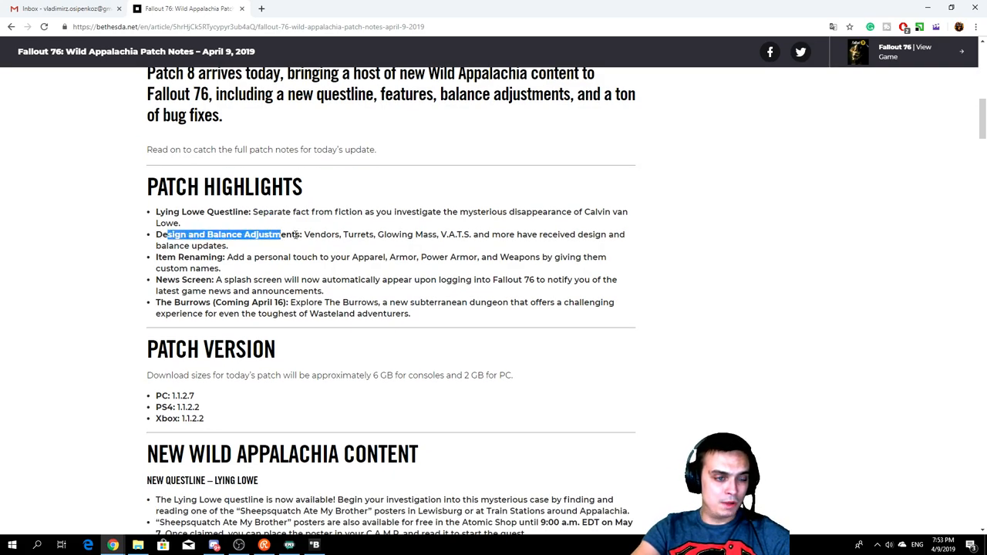
{"action": "left_click", "coordinate": [405, 234]}
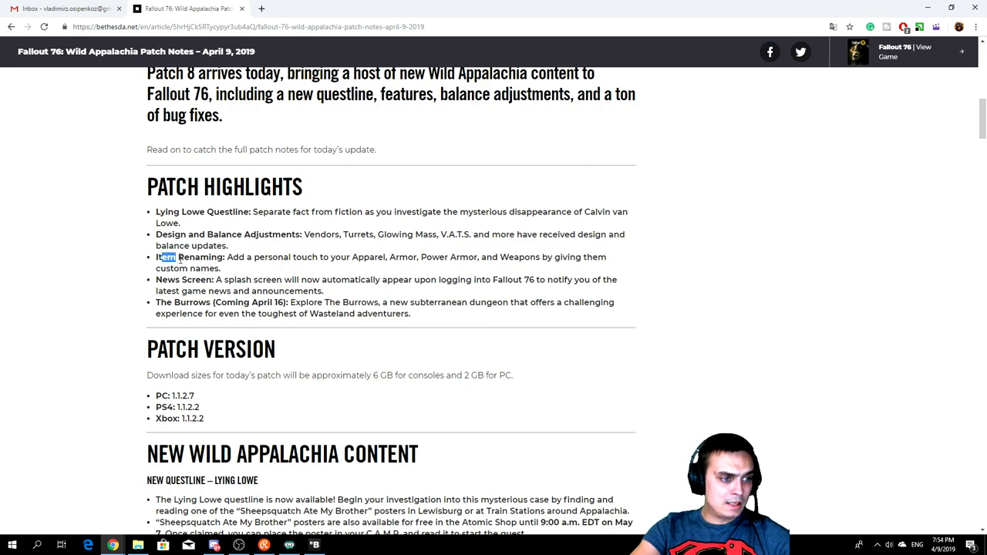
{"action": "left_click_drag", "start_coordinate": [158, 257], "coordinate": [216, 257]}
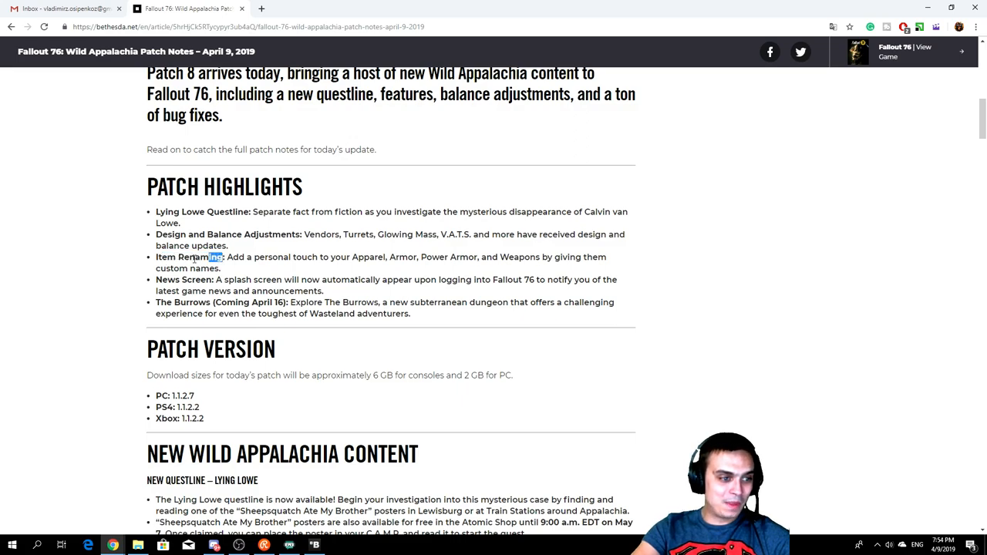
{"action": "double_click", "coordinate": [187, 257]}
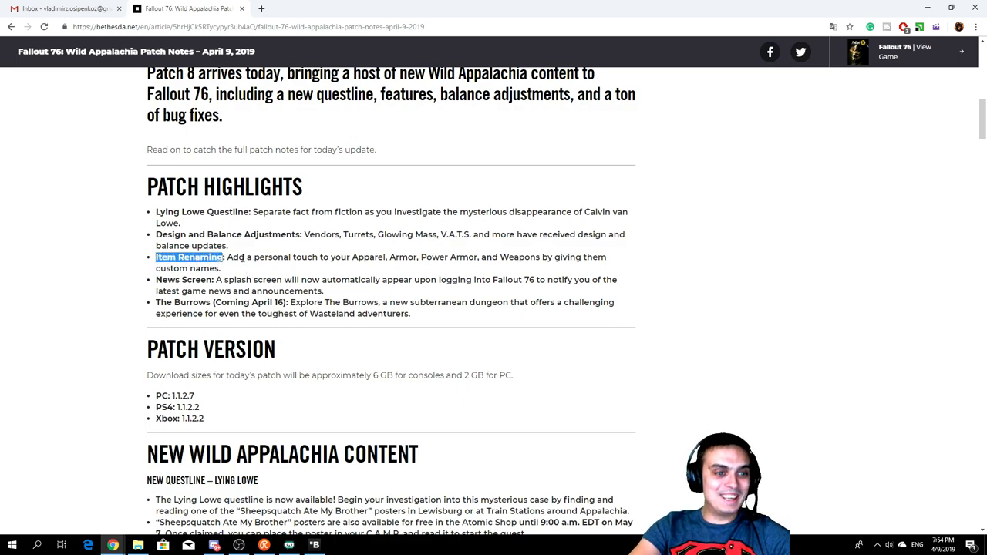
{"action": "left_click_drag", "start_coordinate": [231, 257], "coordinate": [378, 257]}
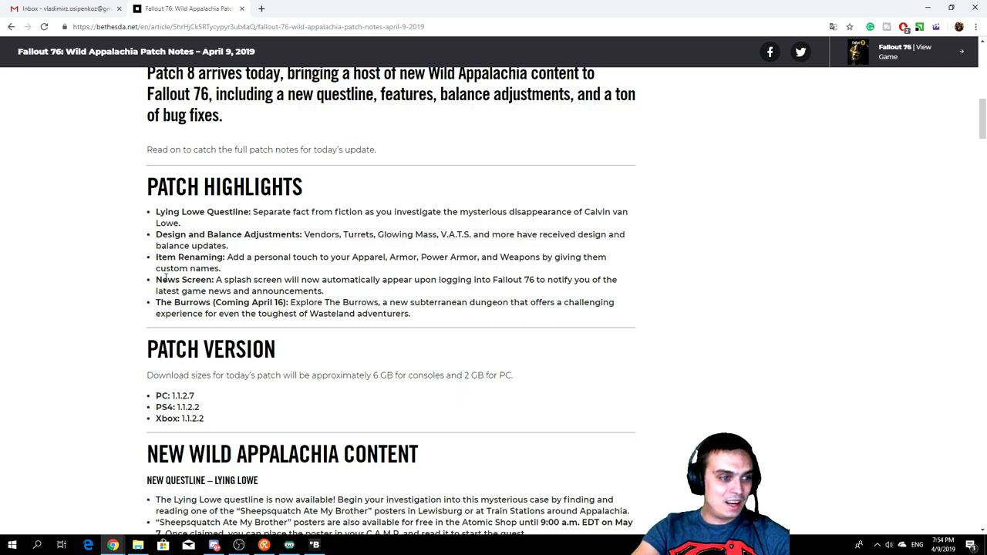
{"action": "double_click", "coordinate": [183, 279]}
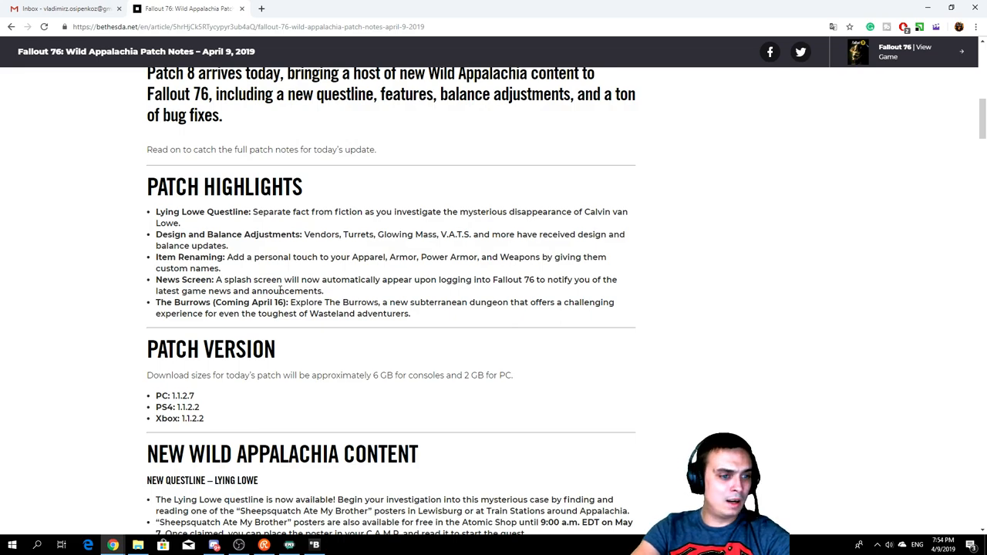
{"action": "scroll", "scroll_direction": "down", "scroll_amount": 3}
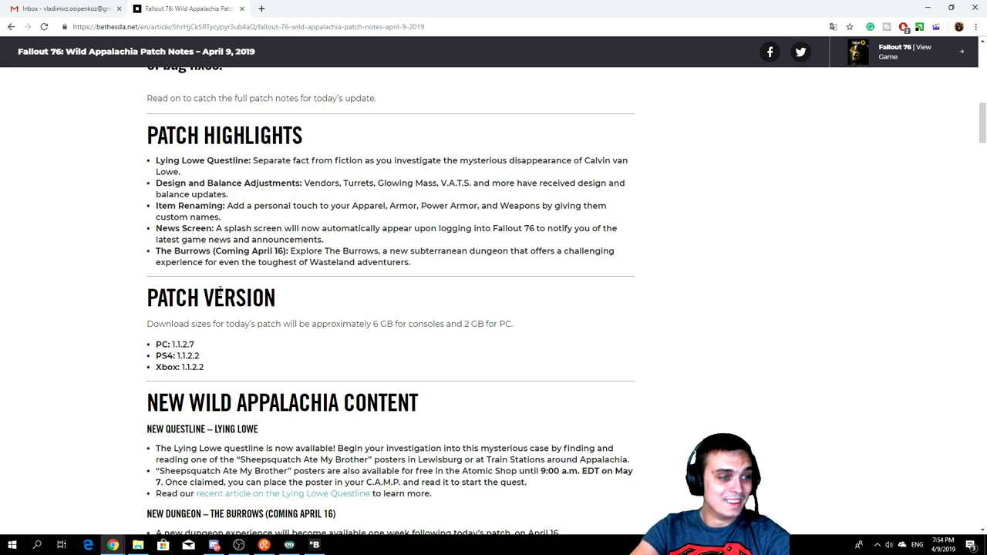
{"action": "left_click_drag", "start_coordinate": [157, 250], "coordinate": [199, 250]}
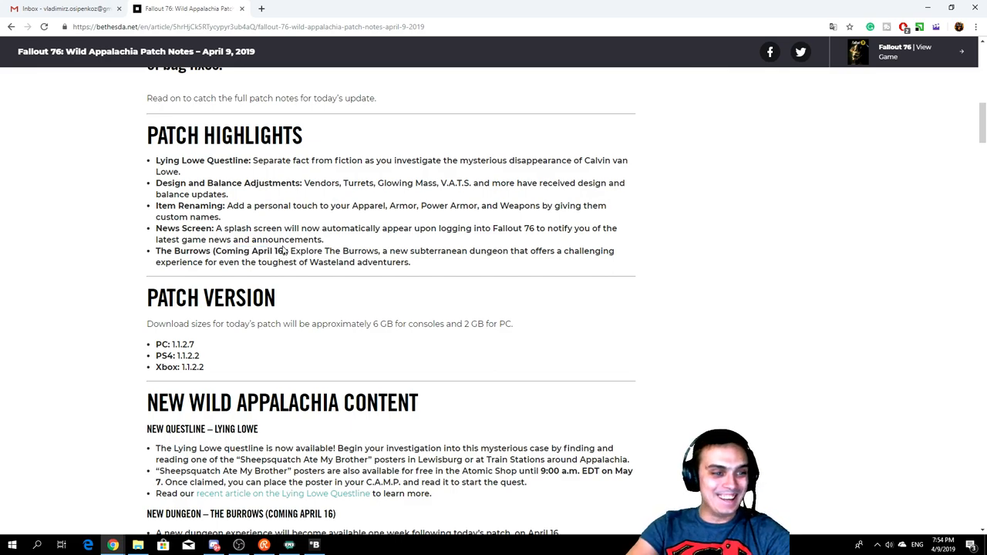
{"action": "double_click", "coordinate": [314, 251]}
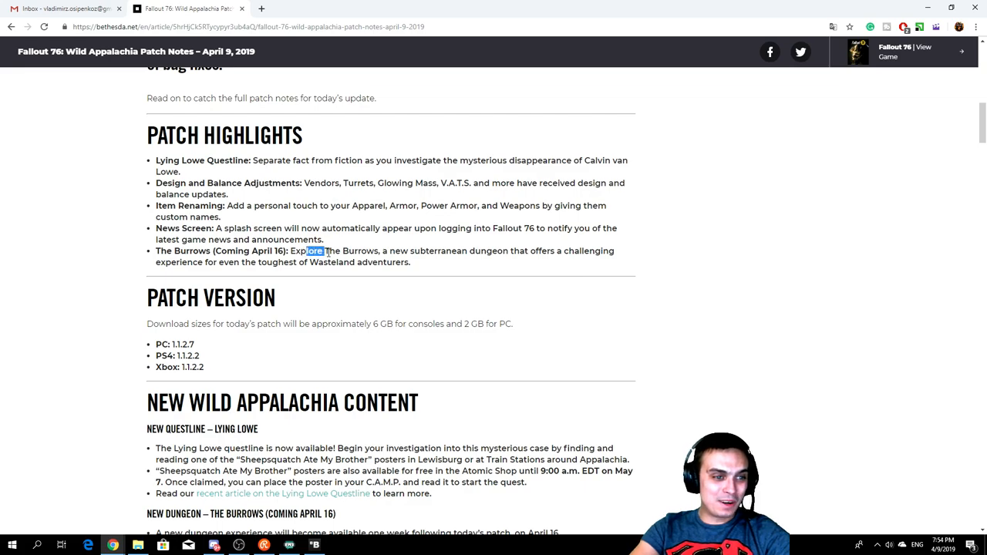
{"action": "left_click_drag", "start_coordinate": [323, 251], "coordinate": [374, 250]}
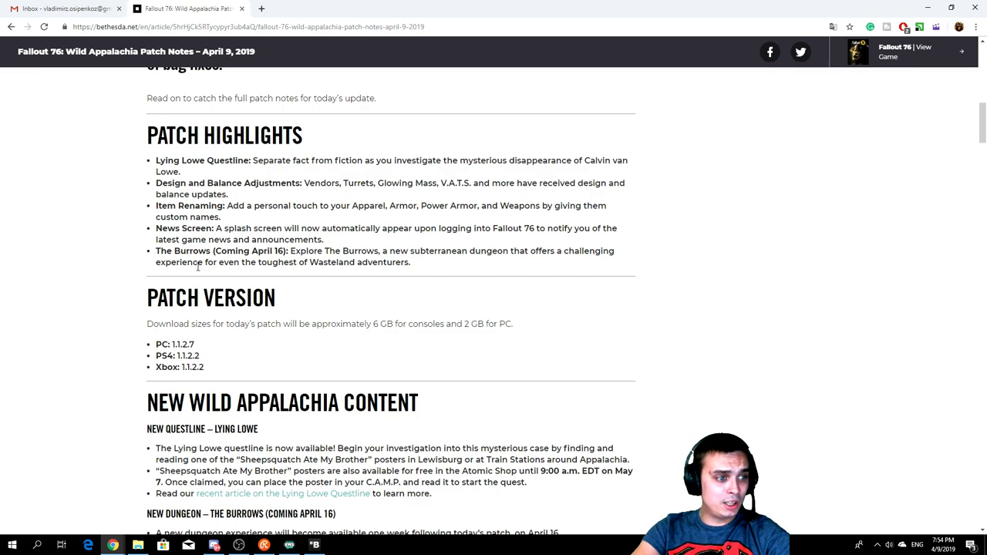
{"action": "left_click_drag", "start_coordinate": [177, 262], "coordinate": [239, 262]}
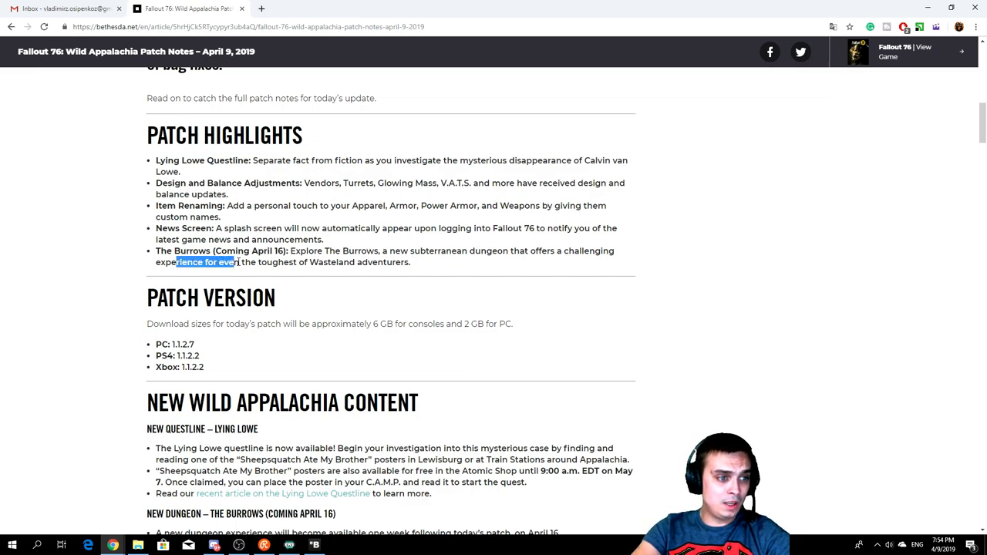
{"action": "left_click_drag", "start_coordinate": [238, 262], "coordinate": [351, 262]}
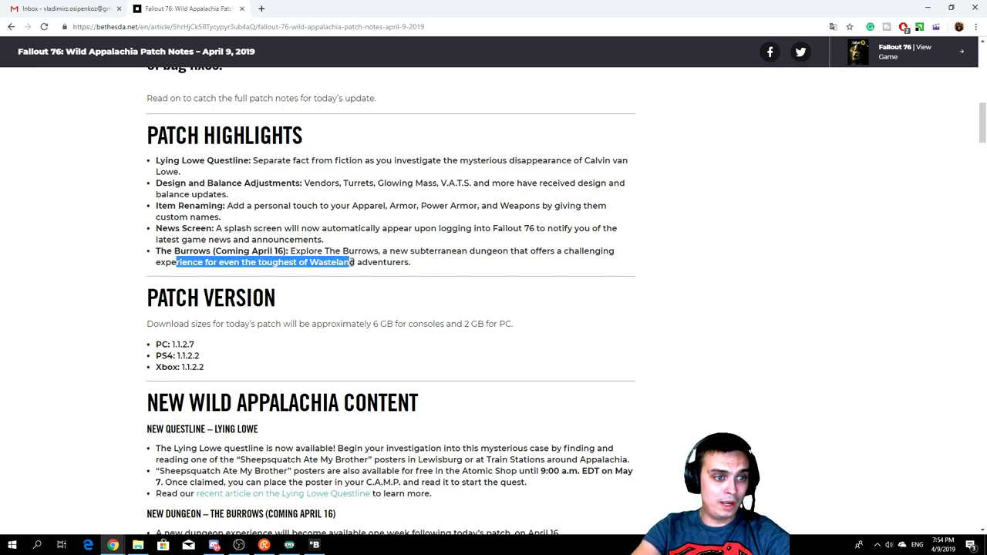
{"action": "left_click_drag", "start_coordinate": [347, 263], "coordinate": [404, 262]}
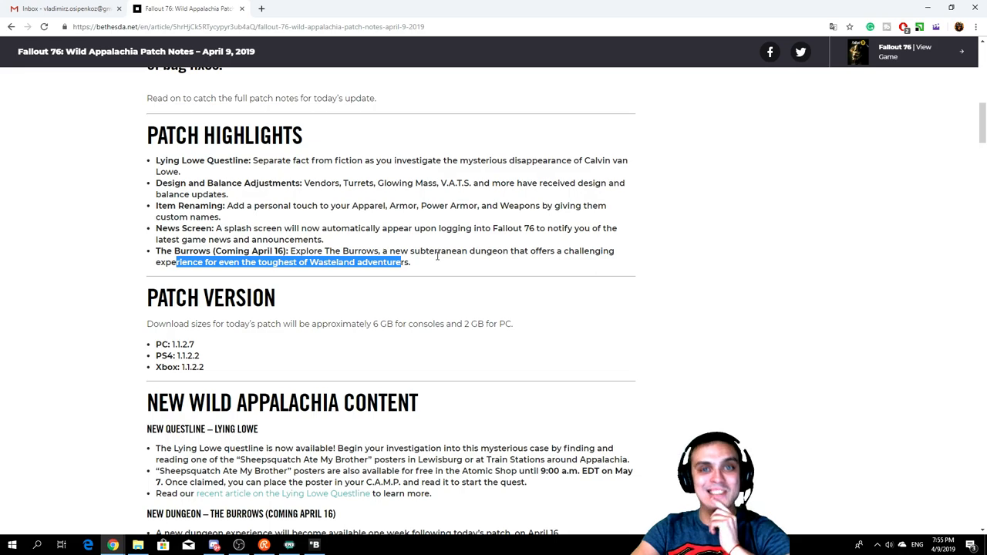
{"action": "mouse_move", "coordinate": [430, 267]}
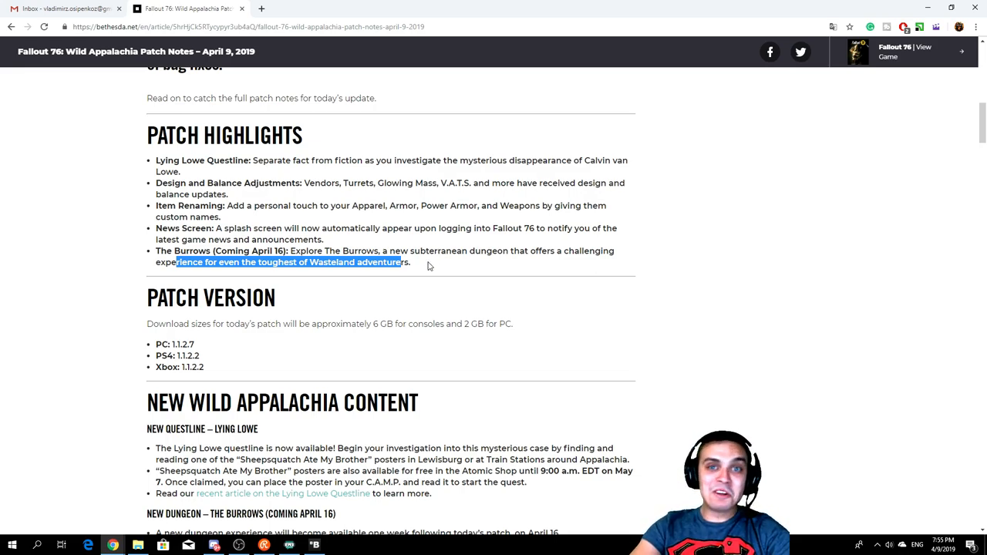
Step: Scroll past New Wild Appalachia Content to the Survival Mode Beta Death Mechanics notes
{"action": "scroll", "scroll_direction": "down", "scroll_amount": 3}
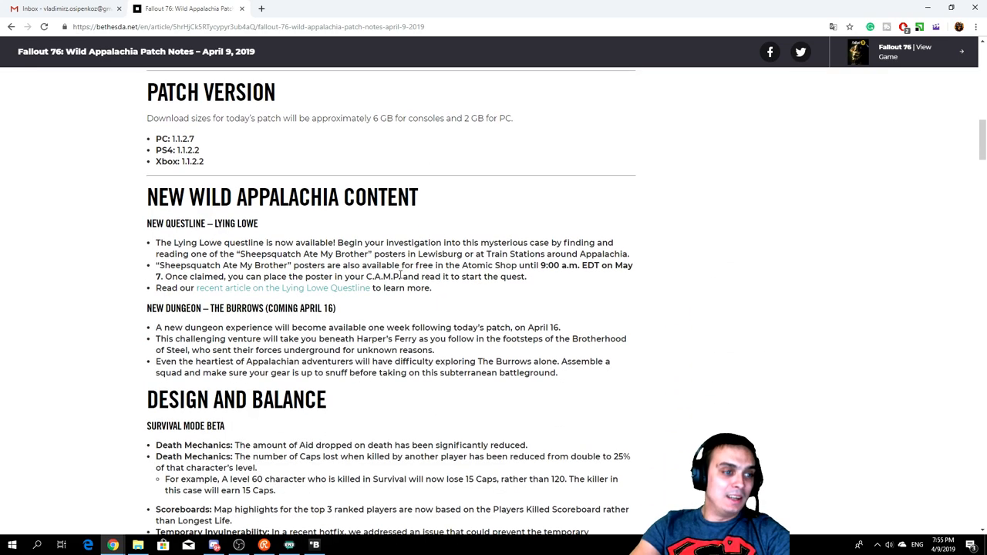
{"action": "mouse_move", "coordinate": [400, 319]}
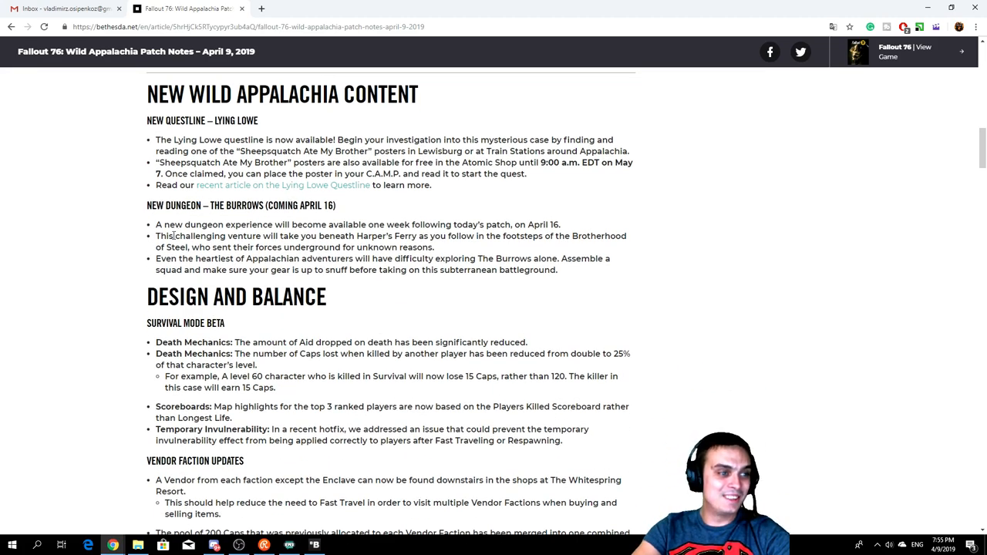
{"action": "scroll", "scroll_direction": "down", "scroll_amount": 3}
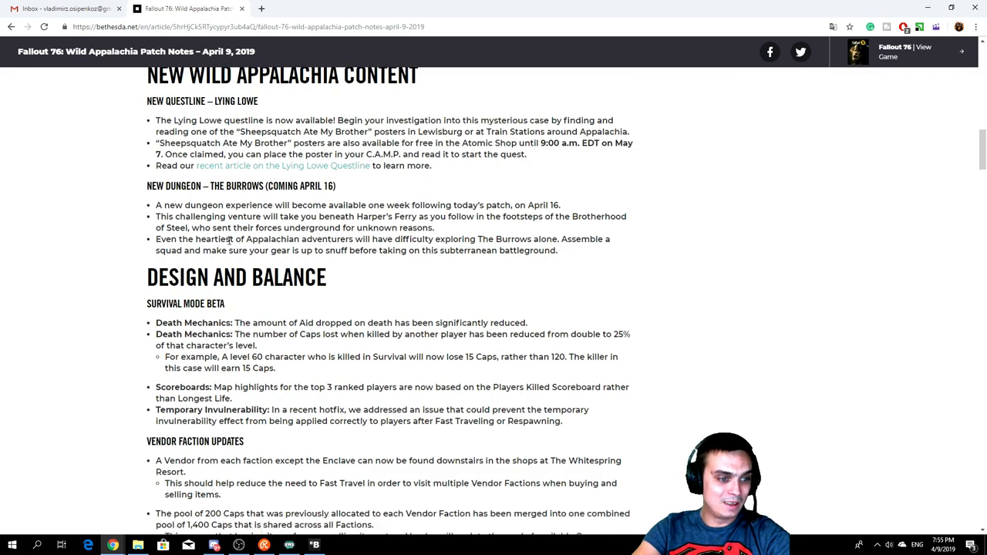
{"action": "scroll", "scroll_direction": "down", "scroll_amount": 3}
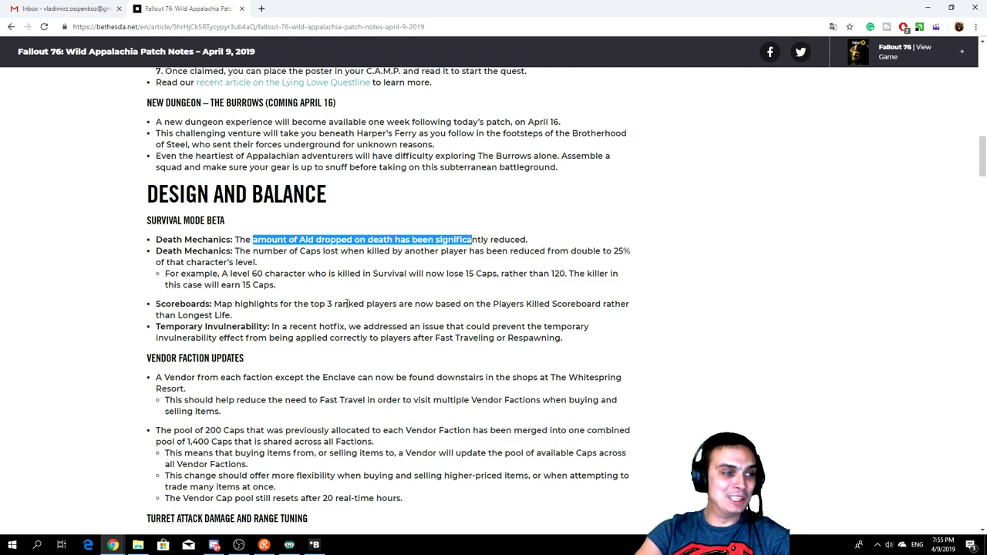
{"action": "mouse_move", "coordinate": [200, 305]}
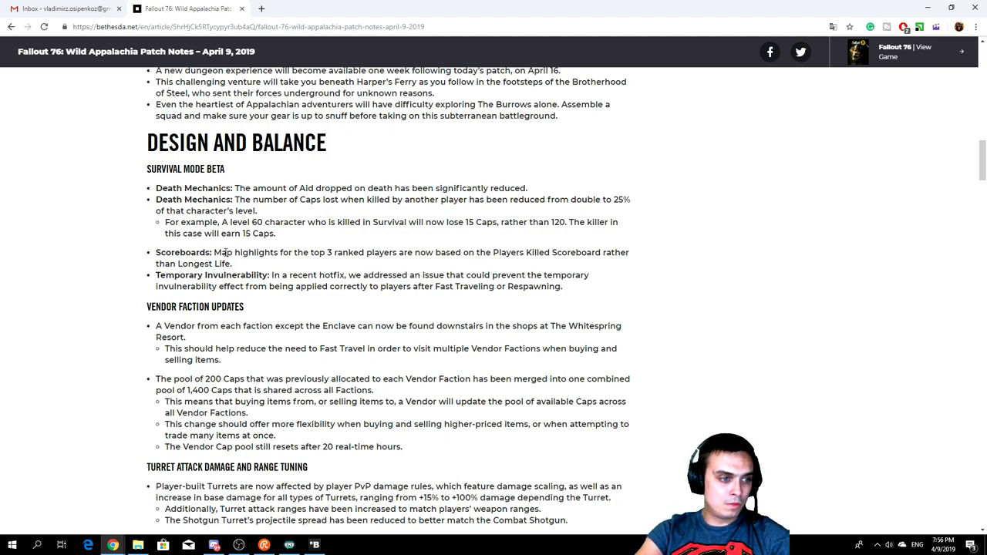
{"action": "left_click_drag", "start_coordinate": [227, 252], "coordinate": [424, 252]}
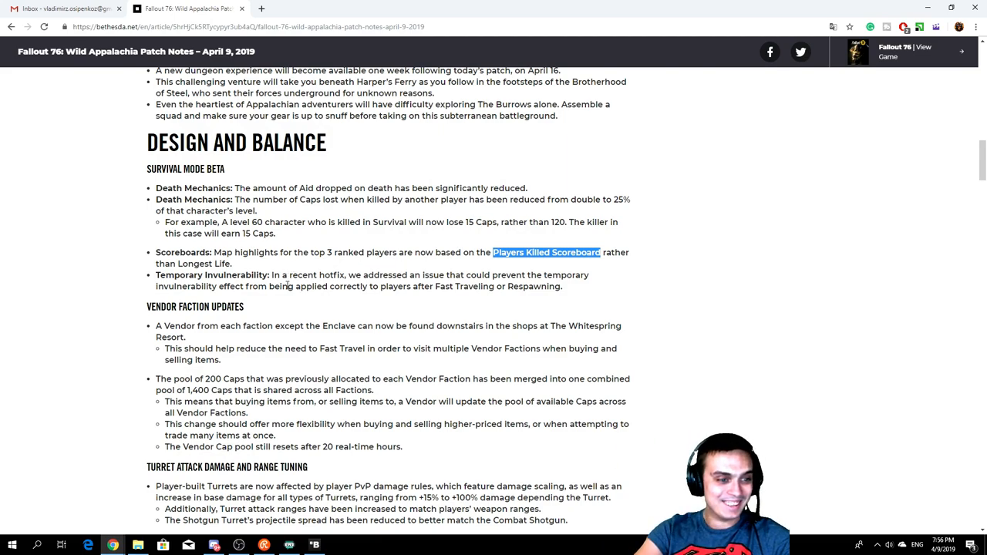
{"action": "scroll", "scroll_direction": "down", "scroll_amount": 3}
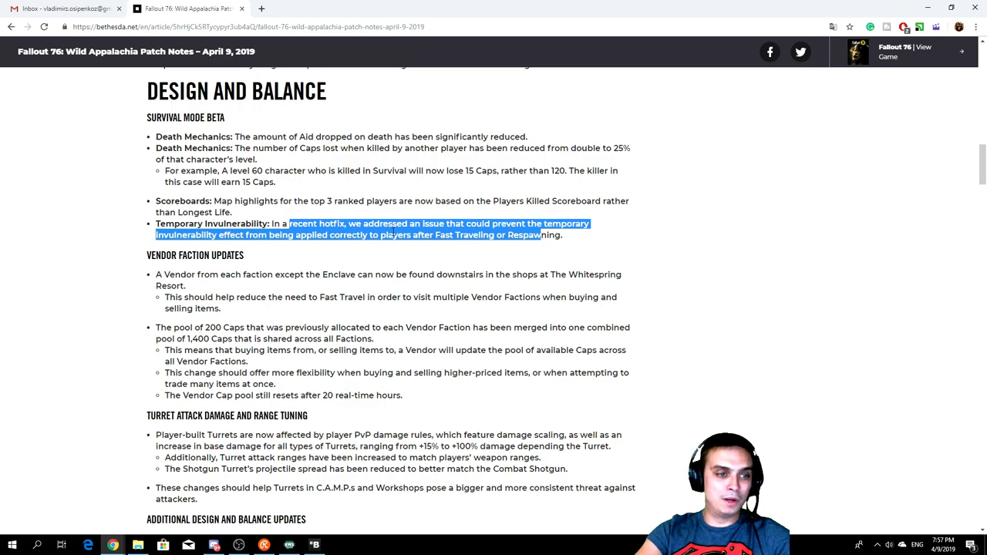
{"action": "left_click", "coordinate": [388, 245]}
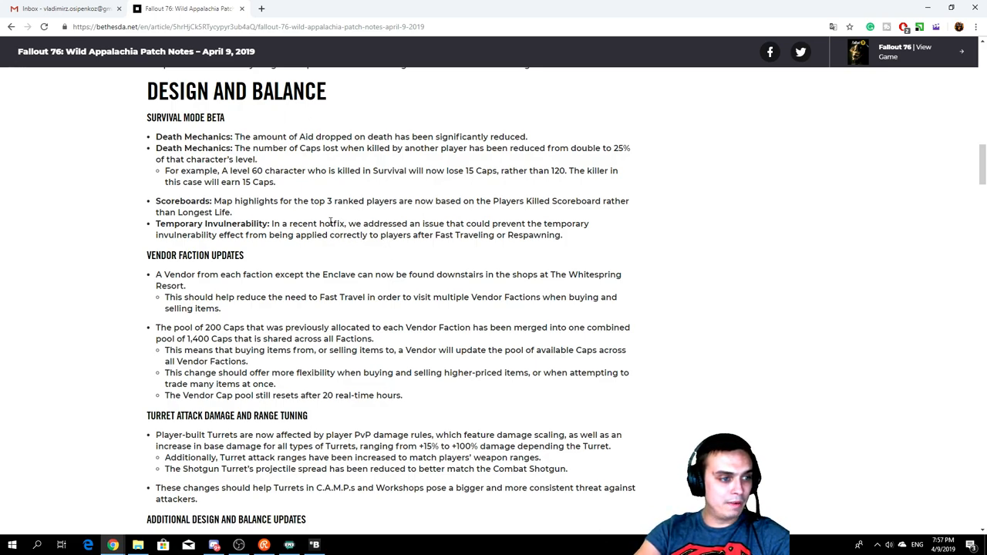
Step: Highlight the Vendor Faction notes on reduced Fast Travel, the 200-Cap pool and trading flexibility
{"action": "scroll", "scroll_direction": "down", "scroll_amount": 3}
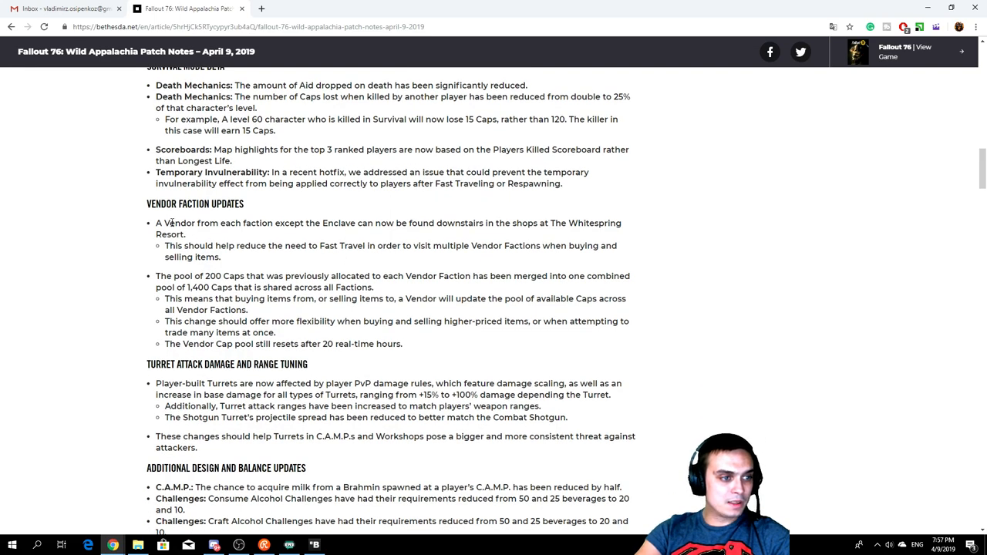
{"action": "left_click_drag", "start_coordinate": [180, 223], "coordinate": [348, 223]}
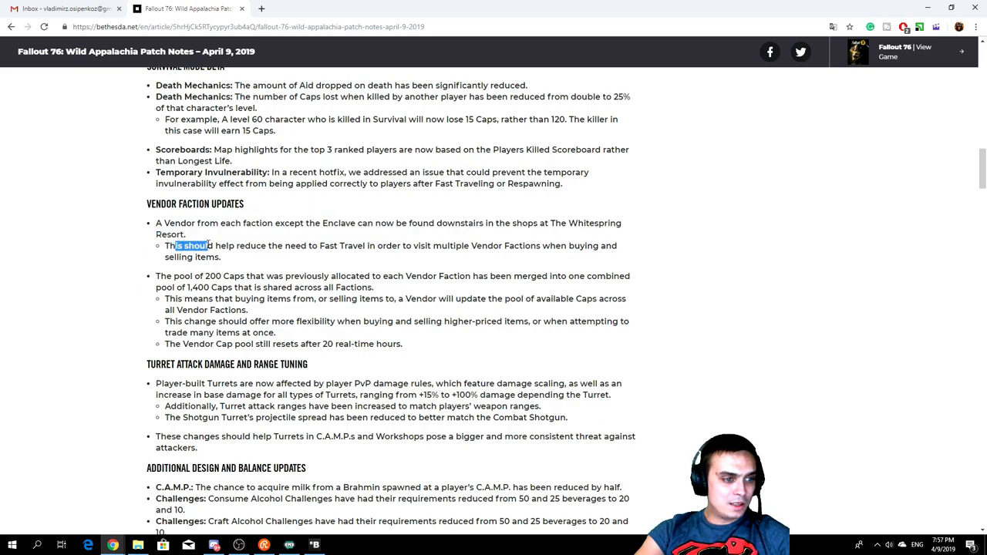
{"action": "left_click_drag", "start_coordinate": [197, 245], "coordinate": [307, 246]}
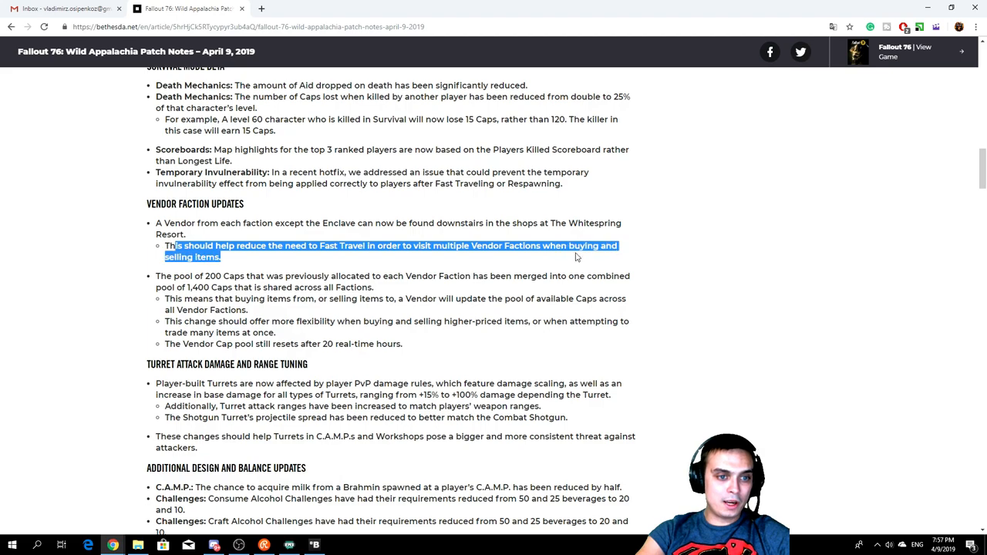
{"action": "scroll", "scroll_direction": "down", "scroll_amount": 3}
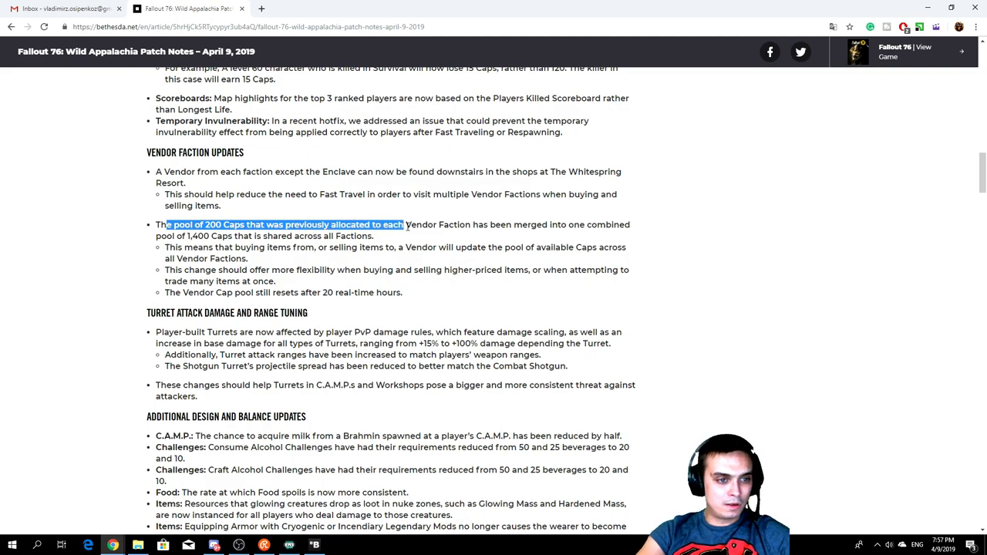
{"action": "left_click_drag", "start_coordinate": [404, 225], "coordinate": [522, 224]}
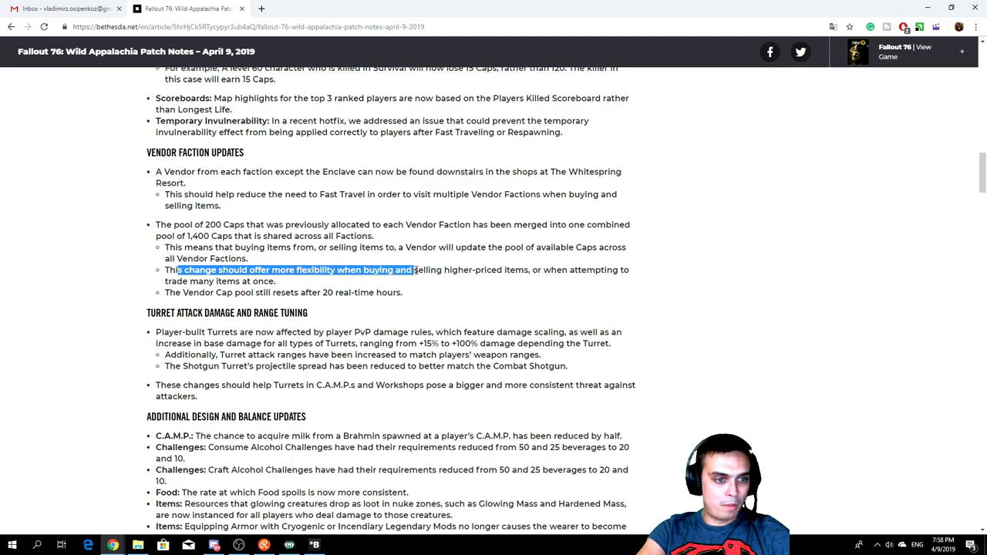
{"action": "left_click_drag", "start_coordinate": [413, 269], "coordinate": [524, 270]}
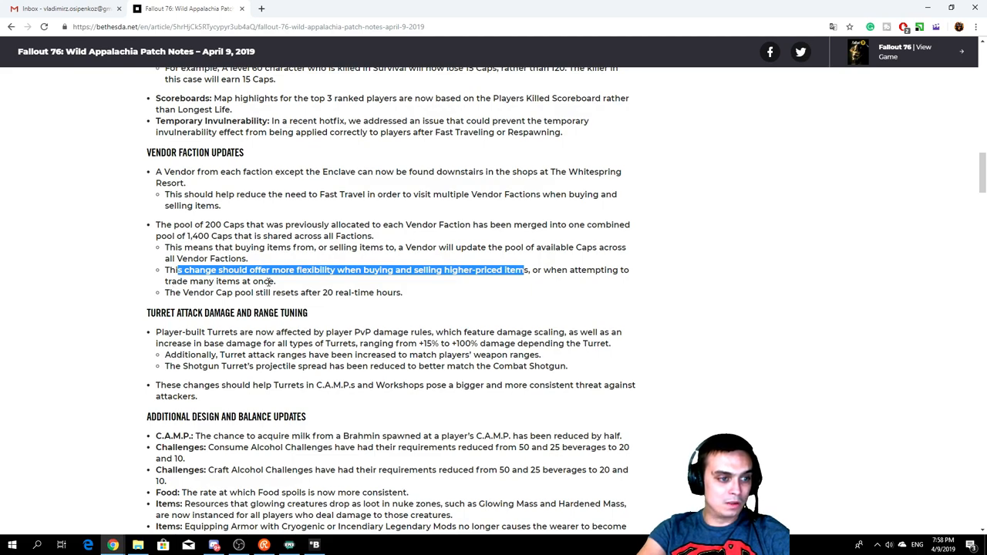
Step: Highlight the vendor Cap pool real-time reset note, then scroll to the turret tuning notes
{"action": "scroll", "scroll_direction": "down", "scroll_amount": 3}
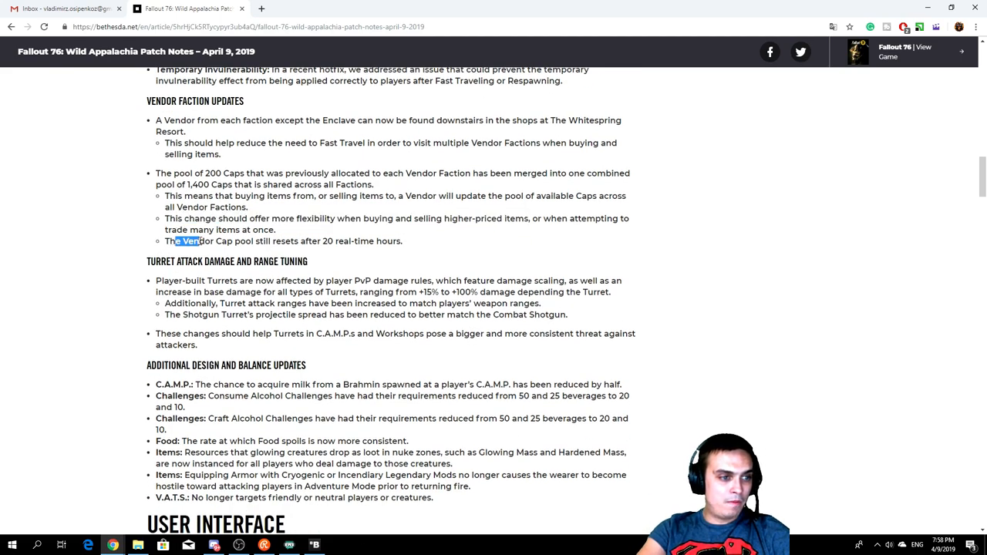
{"action": "left_click_drag", "start_coordinate": [196, 241], "coordinate": [370, 240]}
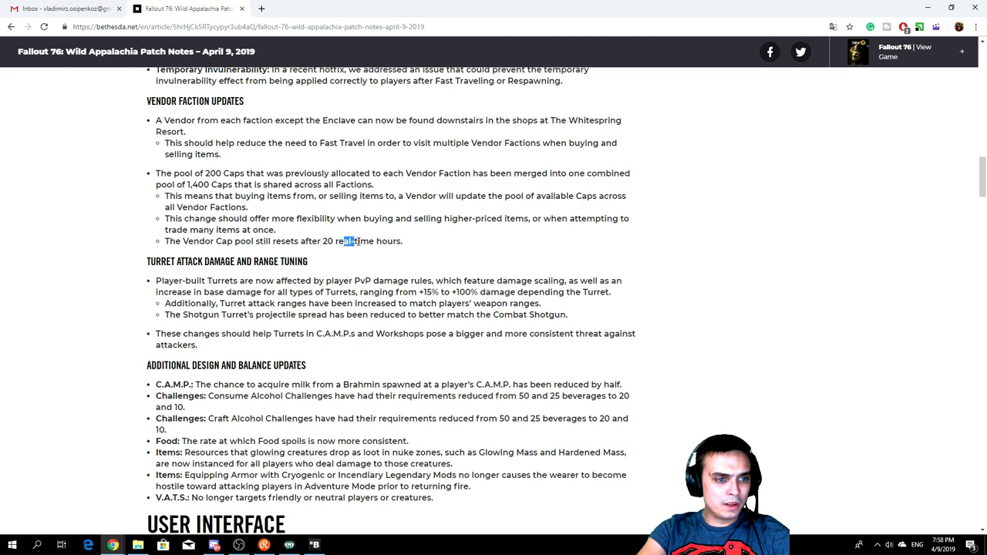
{"action": "left_click_drag", "start_coordinate": [353, 241], "coordinate": [390, 241]}
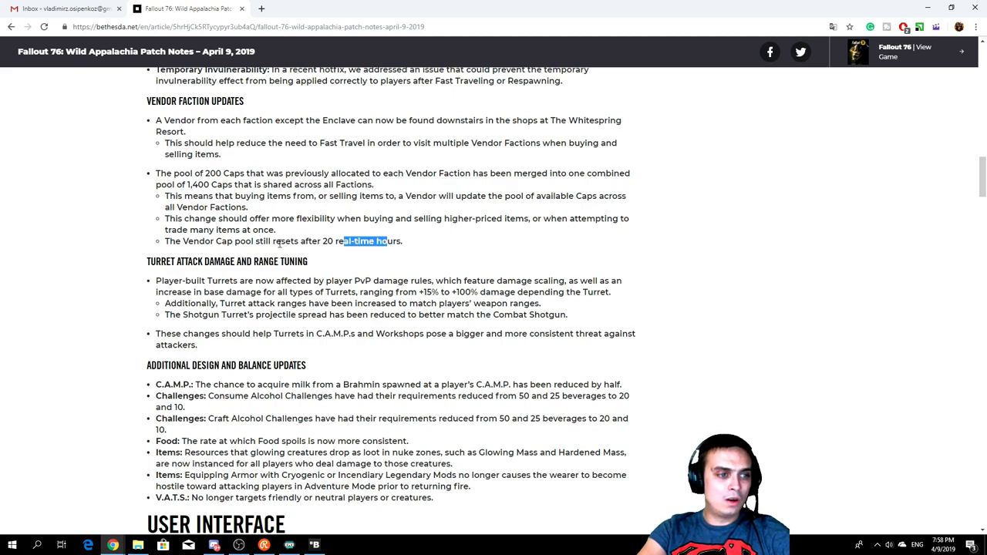
{"action": "scroll", "scroll_direction": "down", "scroll_amount": 3}
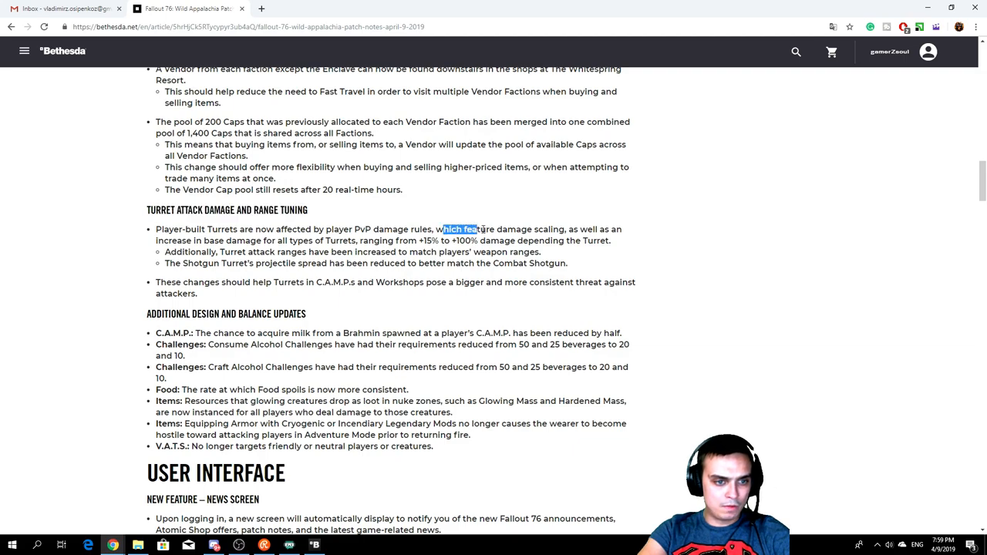
{"action": "left_click_drag", "start_coordinate": [445, 229], "coordinate": [563, 229]}
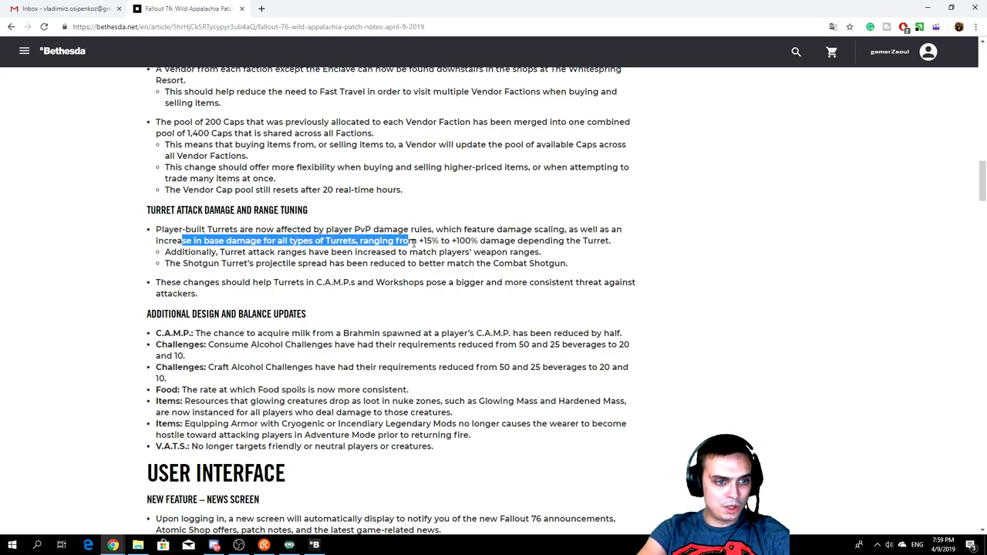
{"action": "left_click_drag", "start_coordinate": [417, 240], "coordinate": [490, 240]}
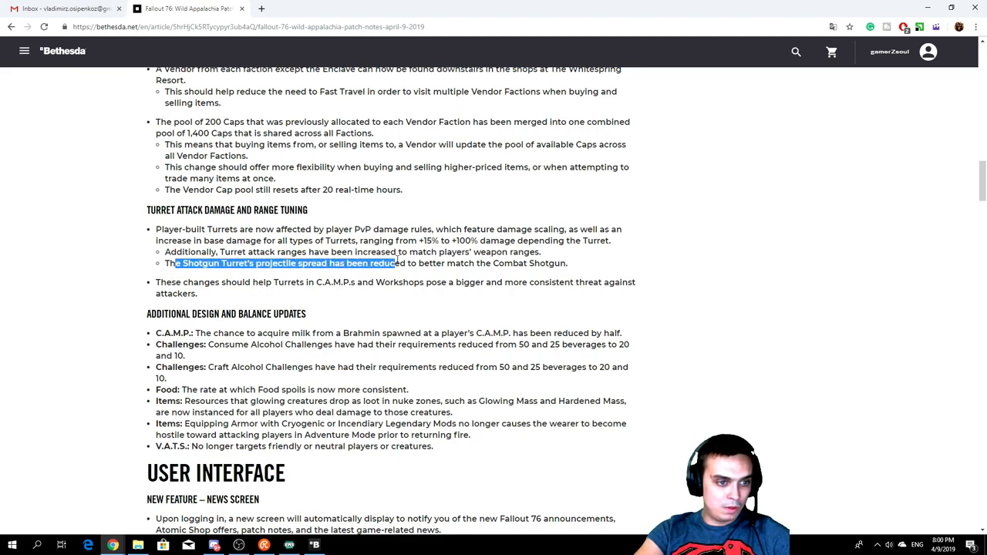
{"action": "left_click_drag", "start_coordinate": [395, 263], "coordinate": [532, 263]}
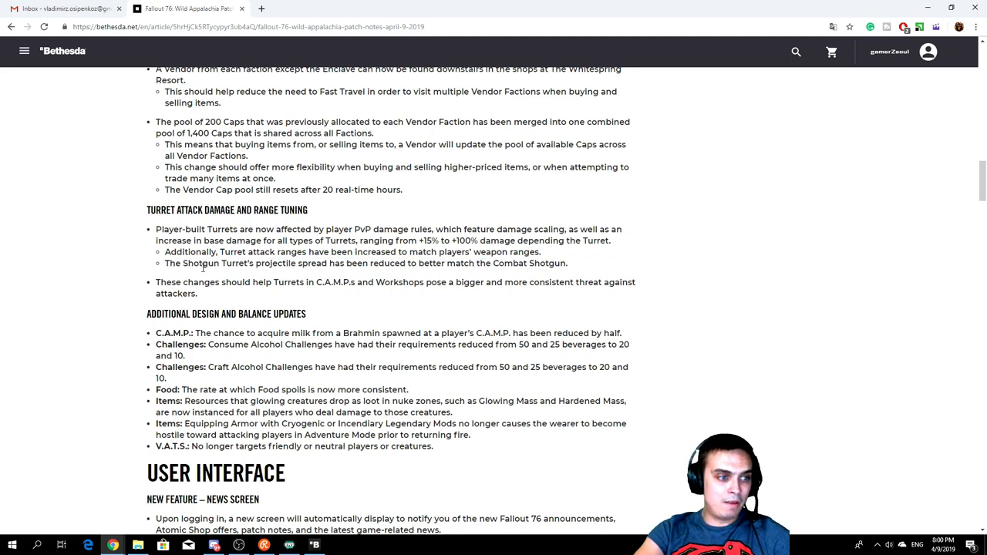
{"action": "double_click", "coordinate": [215, 263]}
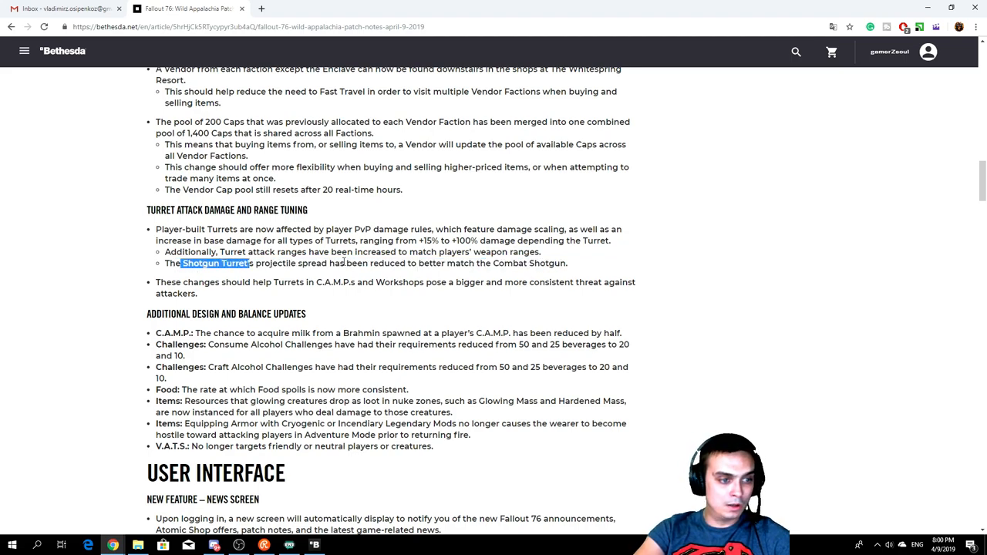
{"action": "left_click", "coordinate": [182, 304]}
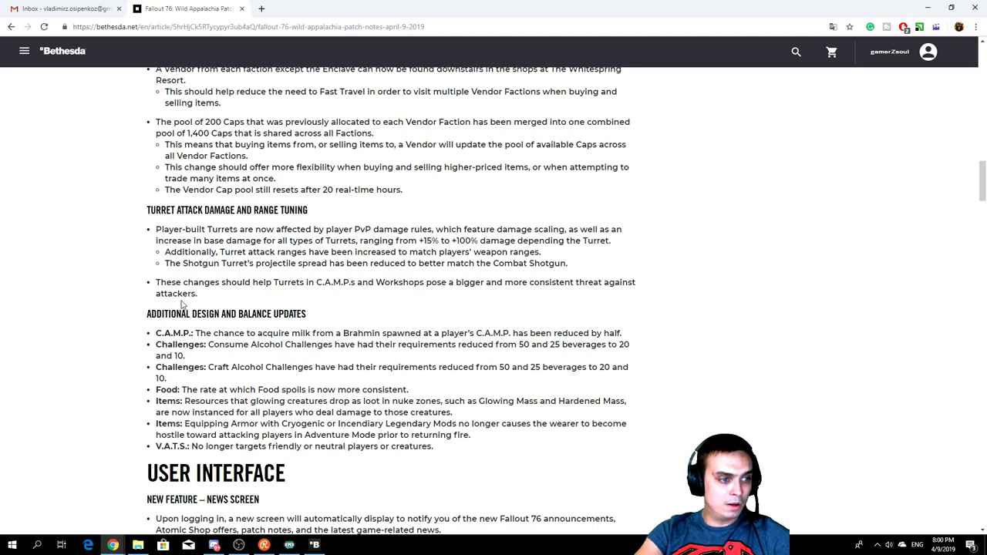
{"action": "left_click_drag", "start_coordinate": [177, 282], "coordinate": [304, 282]}
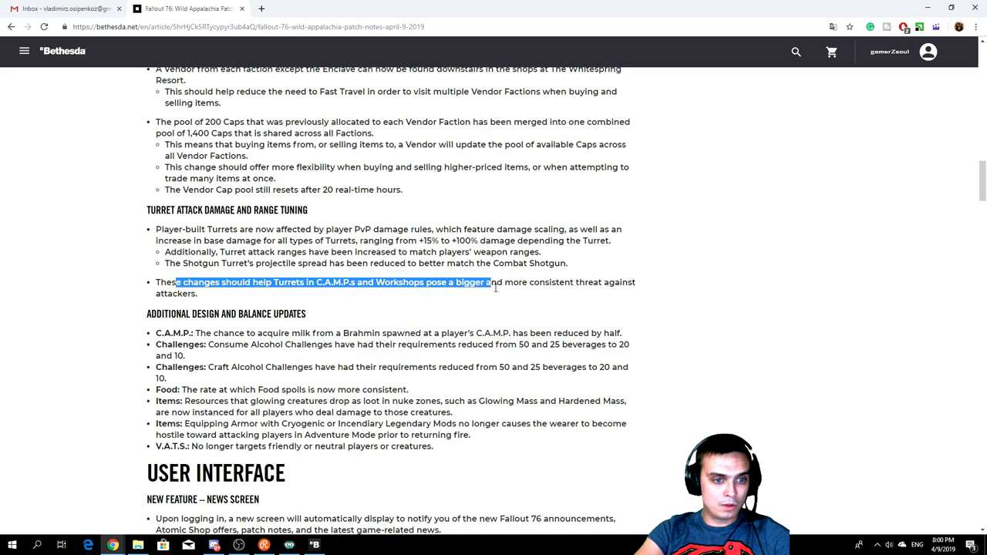
{"action": "left_click_drag", "start_coordinate": [489, 282], "coordinate": [604, 282]}
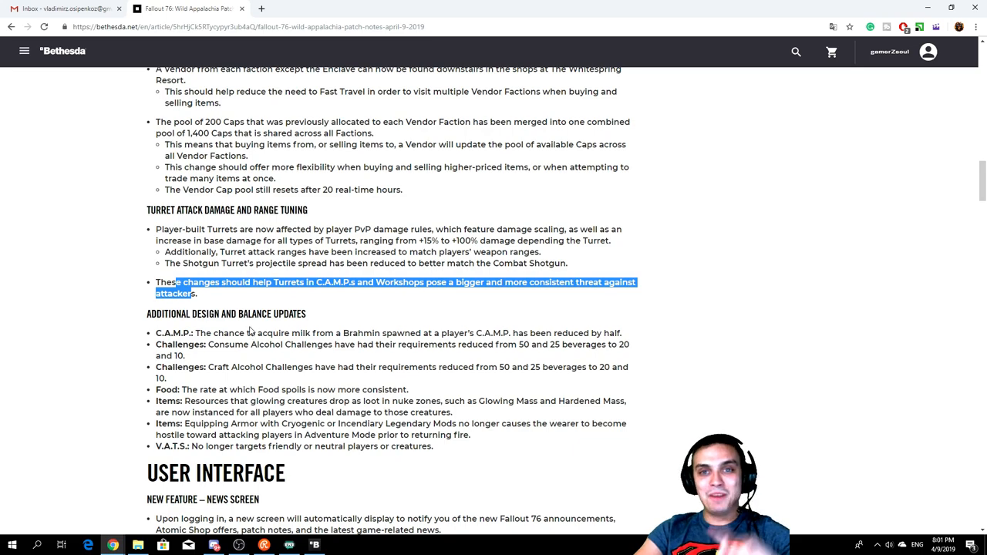
{"action": "mouse_move", "coordinate": [278, 326]}
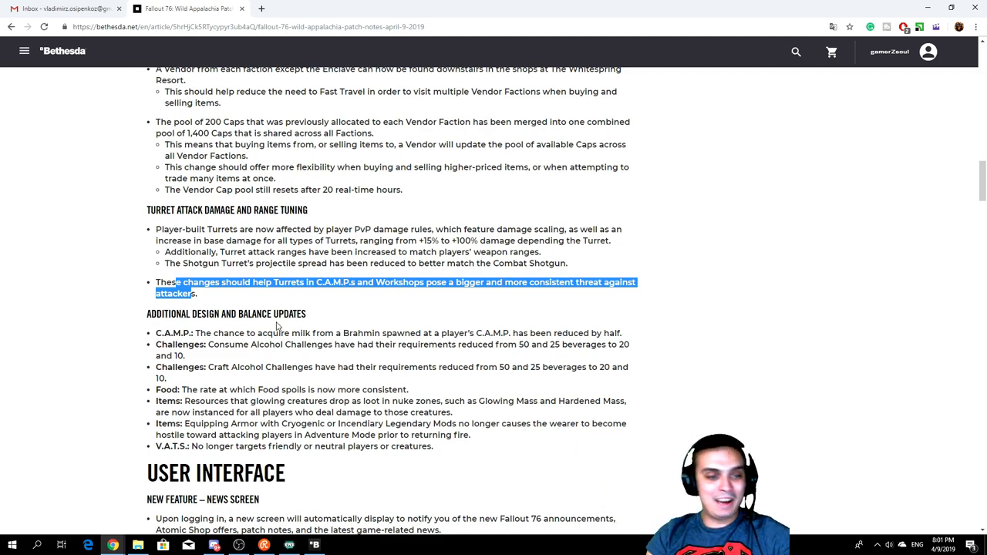
{"action": "mouse_move", "coordinate": [362, 313]}
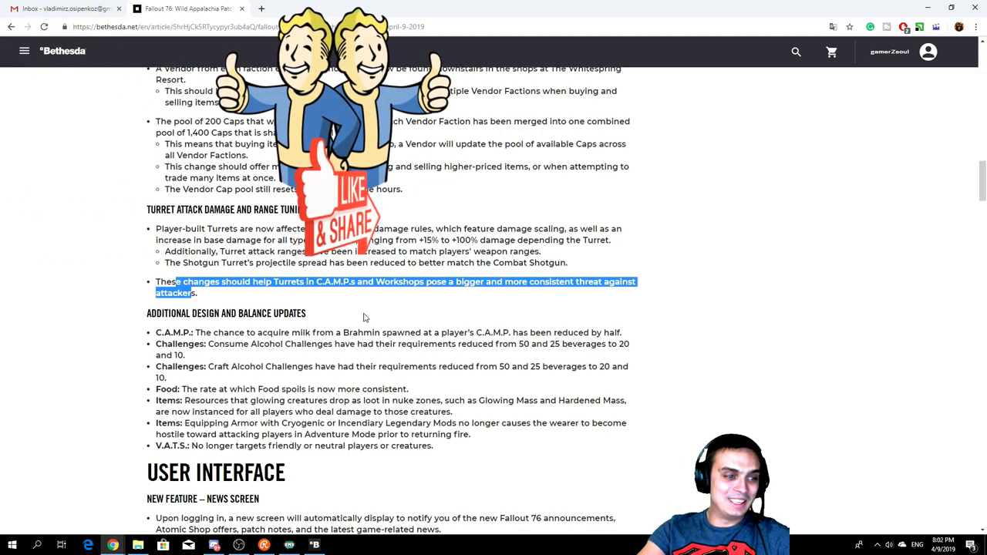
Step: Scroll into the User Interface notes and highlight the item renaming instructions
{"action": "scroll", "scroll_direction": "down", "scroll_amount": 3}
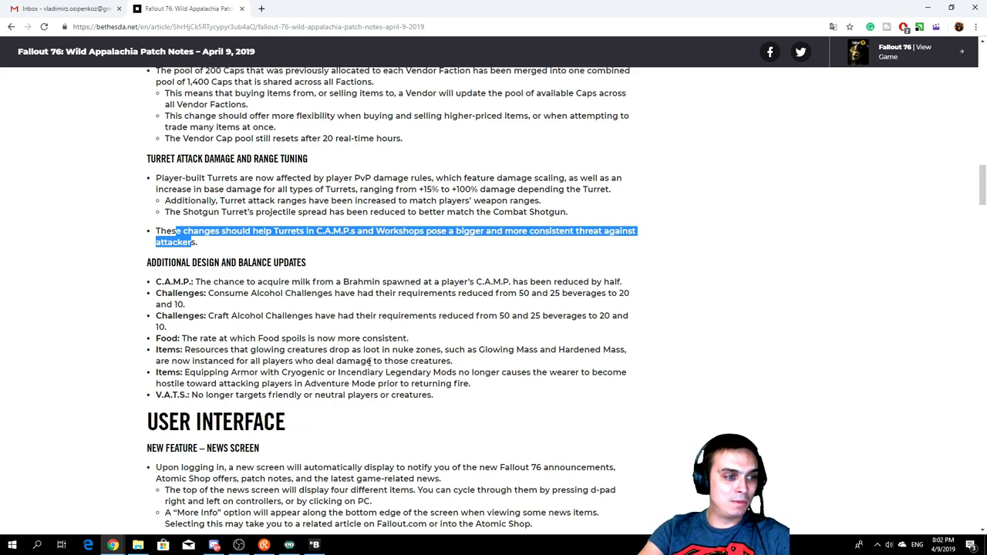
{"action": "scroll", "scroll_direction": "down", "scroll_amount": 3}
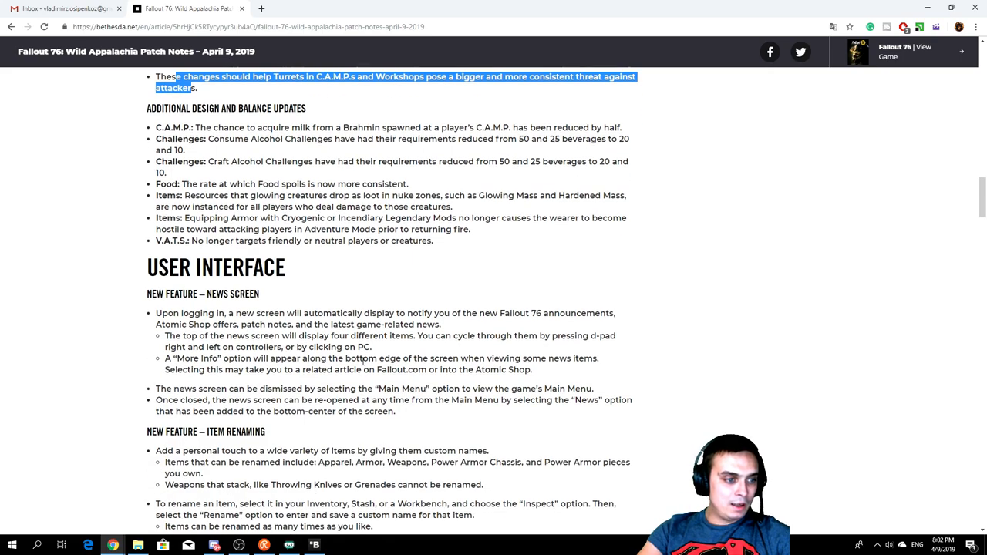
{"action": "scroll", "scroll_direction": "down", "scroll_amount": 3}
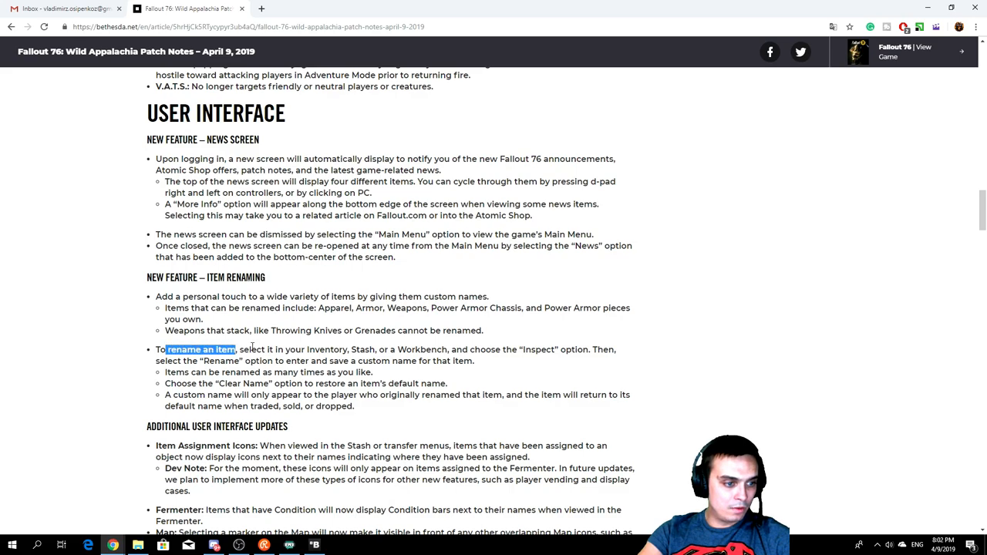
{"action": "left_click_drag", "start_coordinate": [239, 349], "coordinate": [542, 349]}
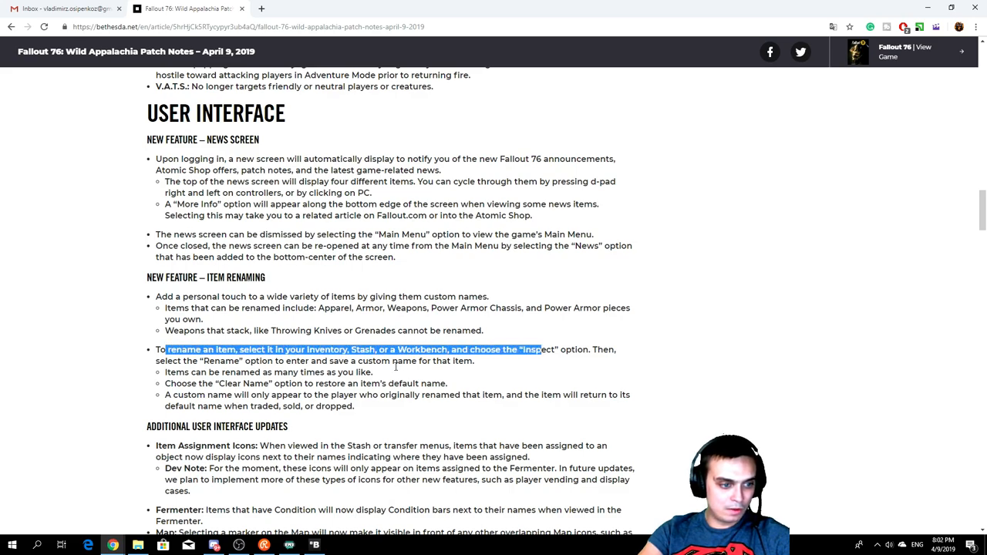
Step: Scroll to Additional User Interface Updates and highlight the word 'Stash'
{"action": "scroll", "scroll_direction": "down", "scroll_amount": 3}
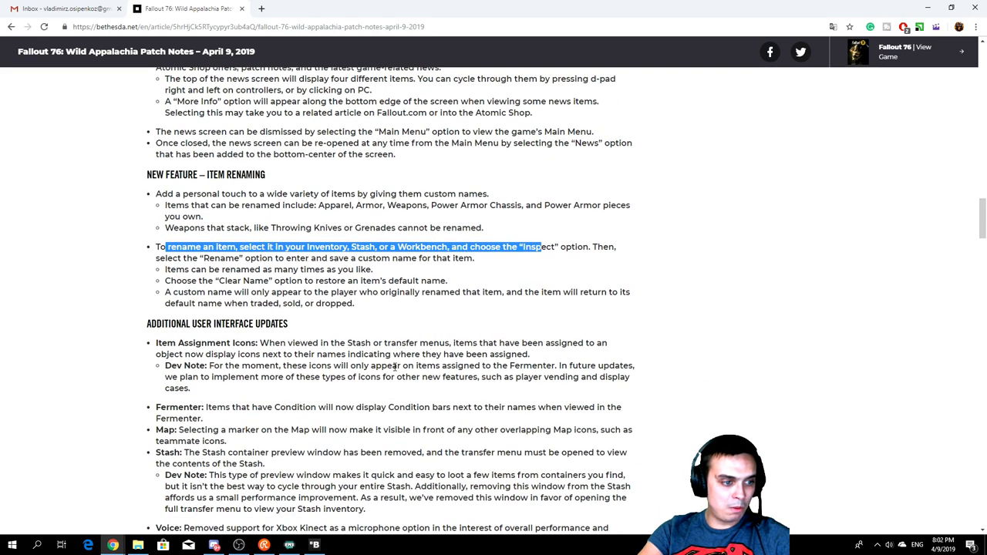
{"action": "scroll", "scroll_direction": "down", "scroll_amount": 3}
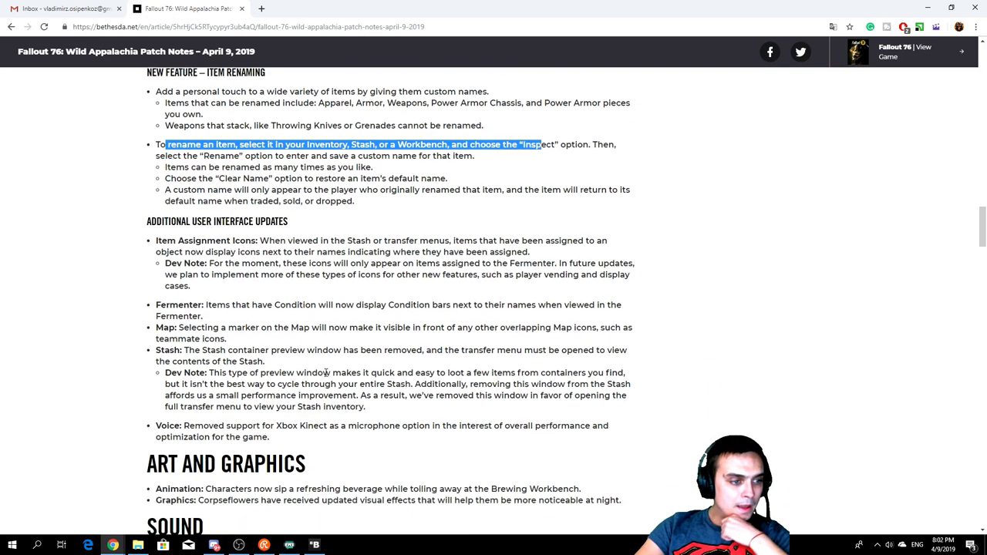
{"action": "scroll", "scroll_direction": "down", "scroll_amount": 3}
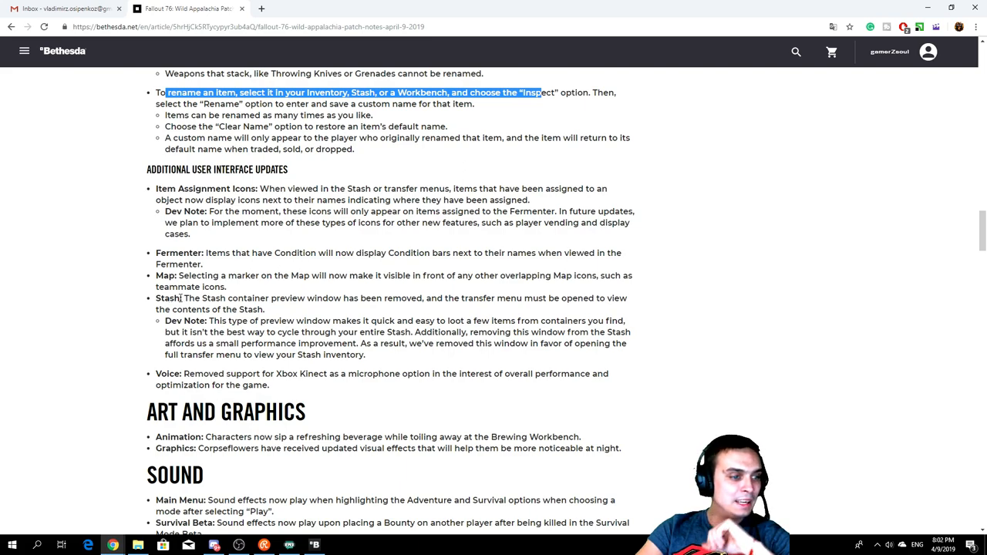
{"action": "double_click", "coordinate": [169, 299]}
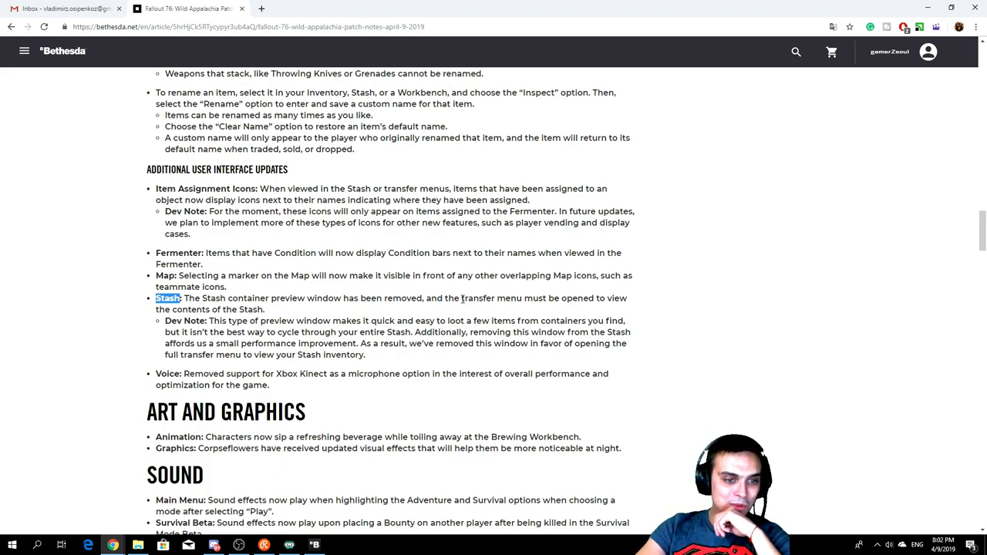
Step: Highlight the black screen respawn and Harper's Ferry fix notes, then clear the highlight
{"action": "scroll", "scroll_direction": "down", "scroll_amount": 3}
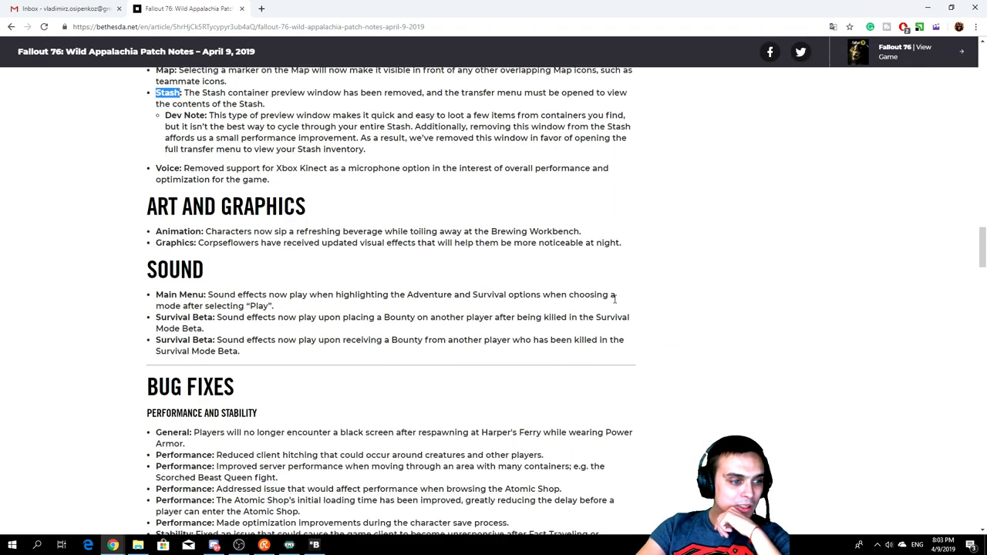
{"action": "scroll", "scroll_direction": "down", "scroll_amount": 3}
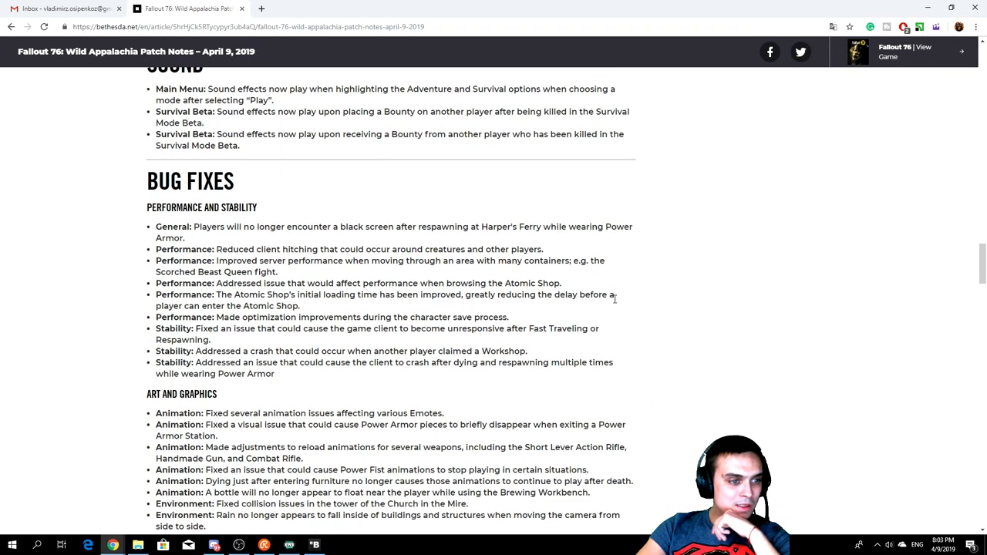
{"action": "scroll", "scroll_direction": "down", "scroll_amount": 3}
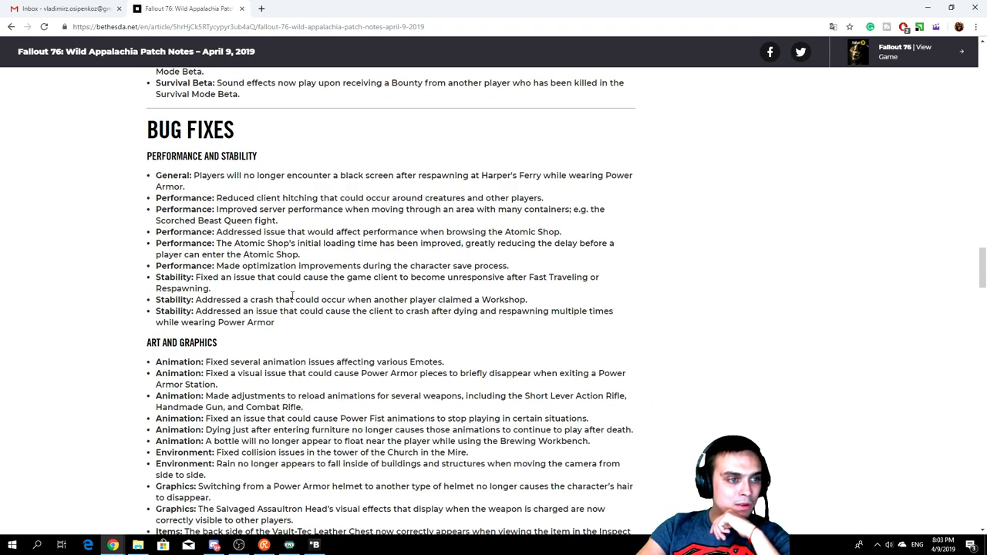
{"action": "left_click_drag", "start_coordinate": [198, 175], "coordinate": [338, 175]}
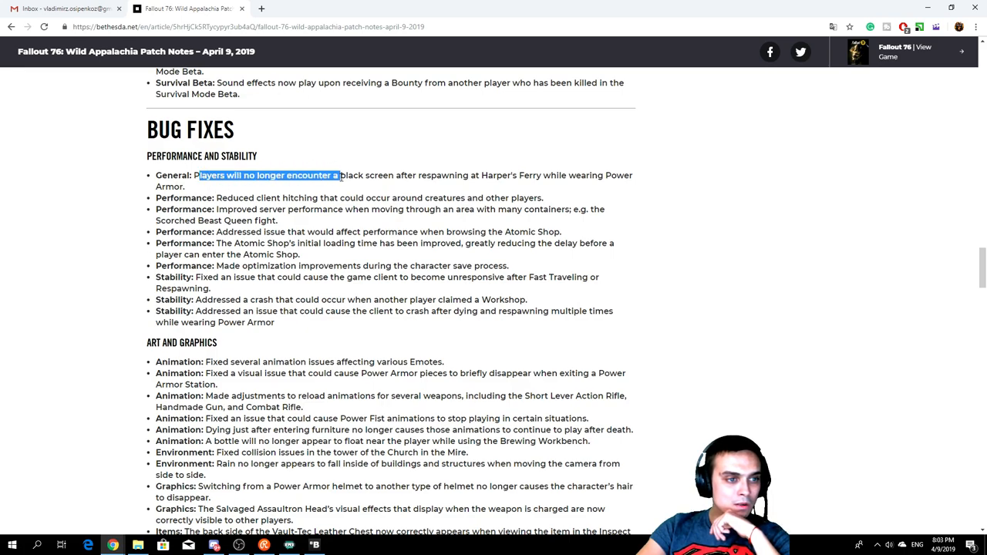
{"action": "left_click_drag", "start_coordinate": [337, 175], "coordinate": [565, 175]}
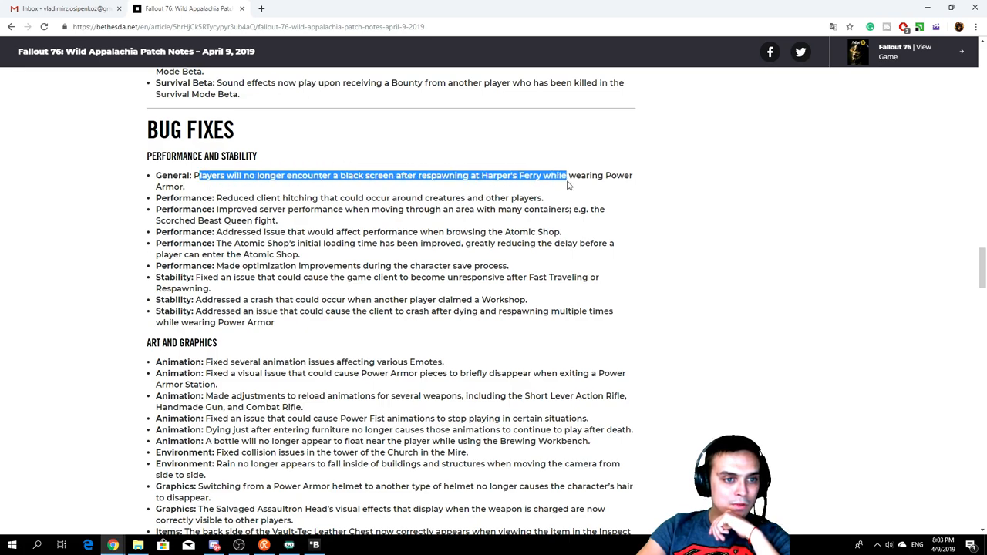
{"action": "left_click_drag", "start_coordinate": [565, 175], "coordinate": [185, 185]}
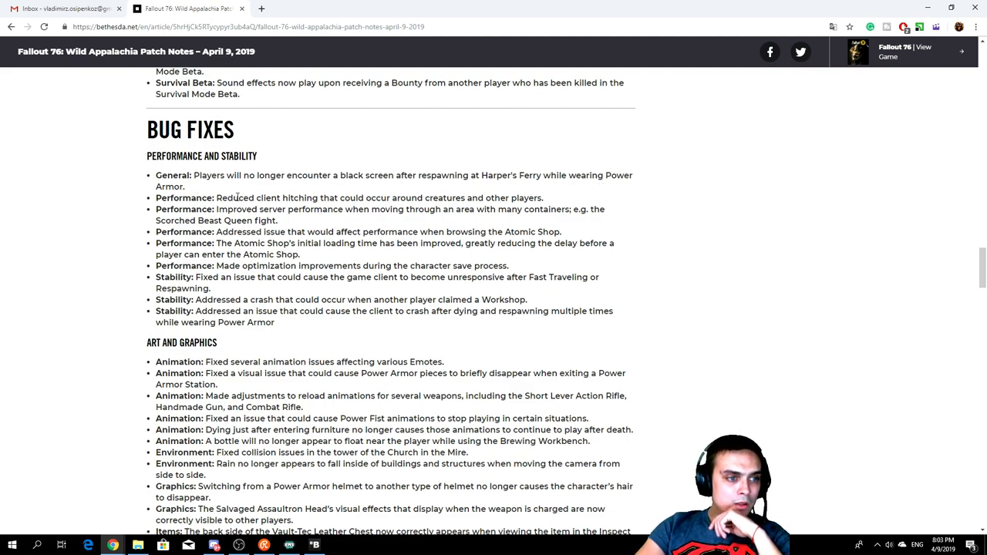
Step: Highlight the server performance fix notes and scroll on toward Art and Graphics
{"action": "left_click_drag", "start_coordinate": [240, 197], "coordinate": [523, 198]}
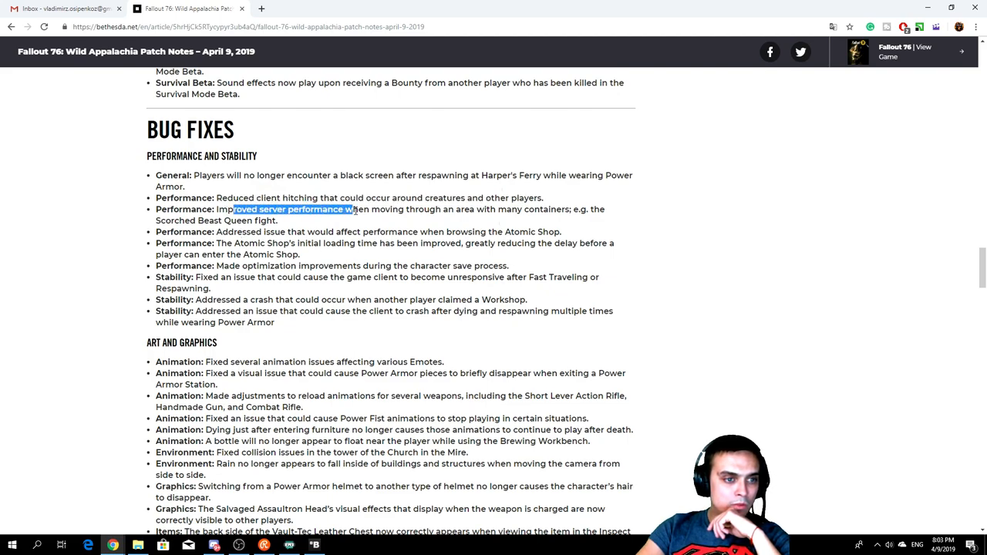
{"action": "left_click_drag", "start_coordinate": [352, 209], "coordinate": [588, 209]}
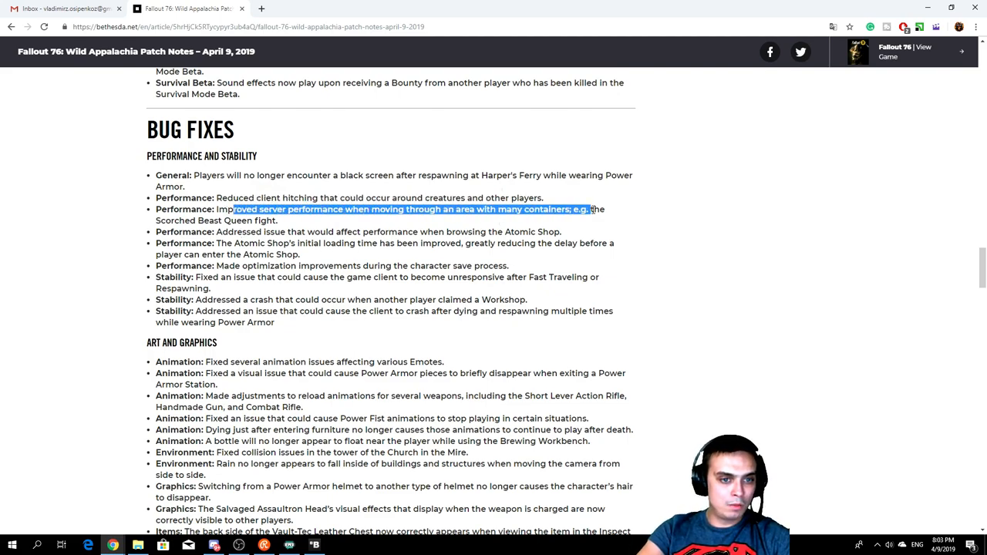
{"action": "scroll", "scroll_direction": "down", "scroll_amount": 3}
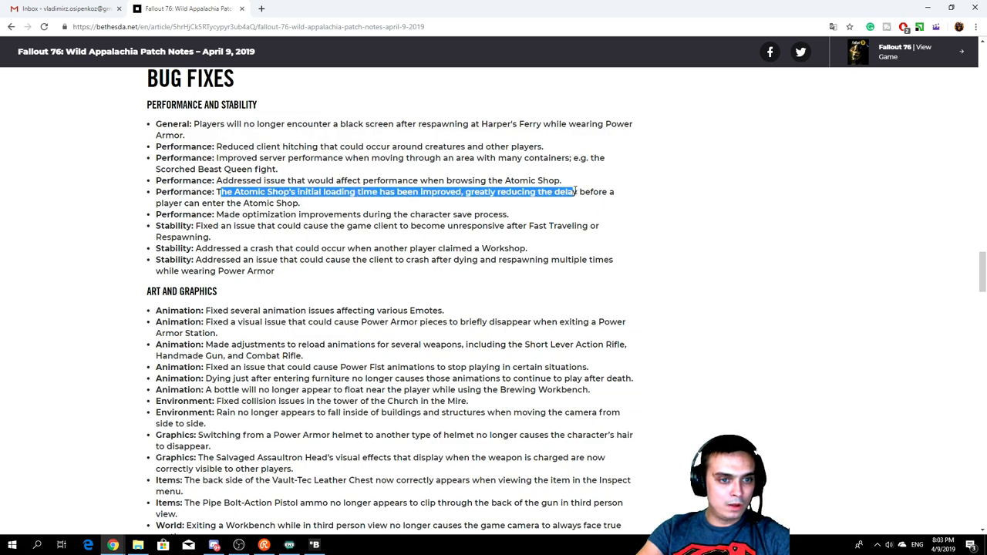
{"action": "scroll", "scroll_direction": "down", "scroll_amount": 3}
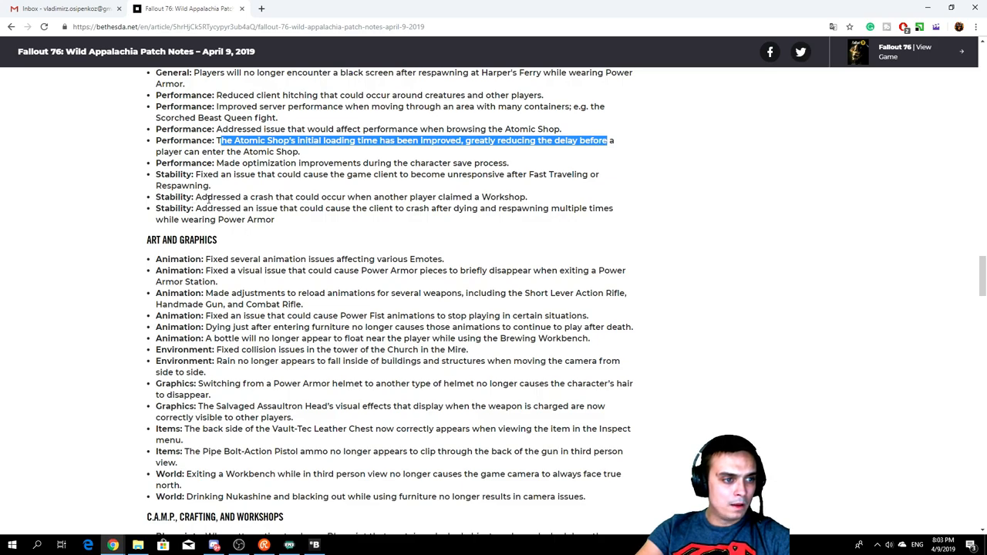
{"action": "scroll", "scroll_direction": "down", "scroll_amount": 3}
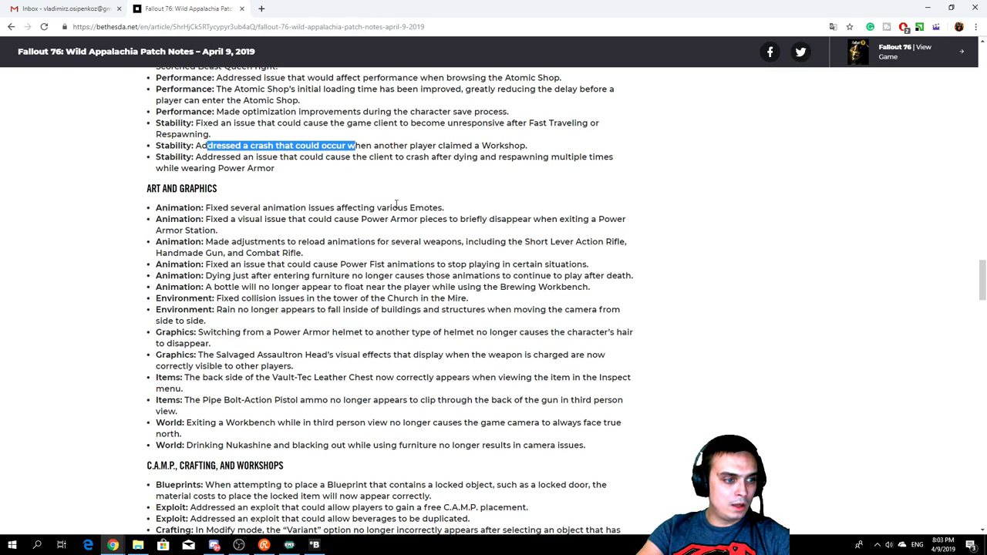
Step: Highlight the Blueprints fix and the Modify mode Crafting fix
{"action": "scroll", "scroll_direction": "down", "scroll_amount": 3}
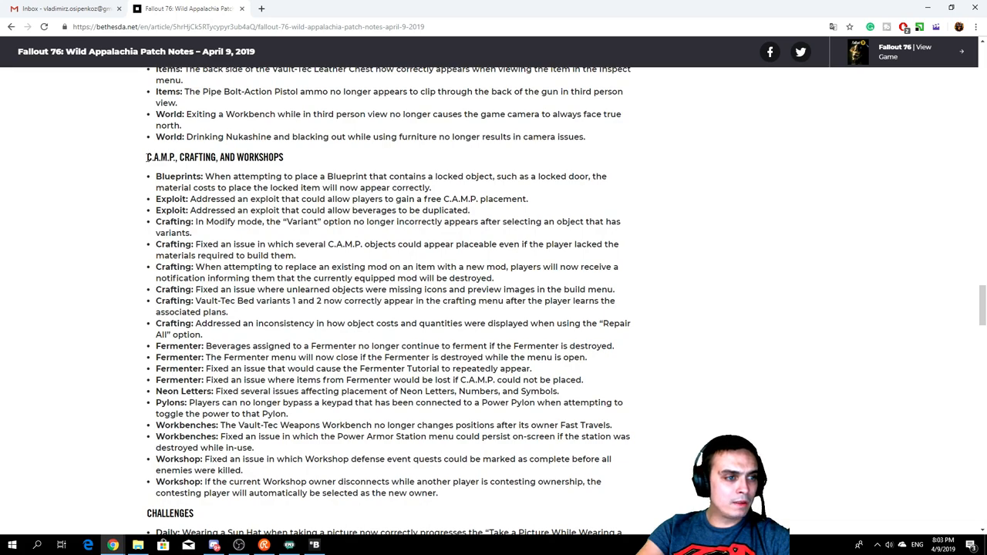
{"action": "left_click_drag", "start_coordinate": [214, 176], "coordinate": [401, 175]}
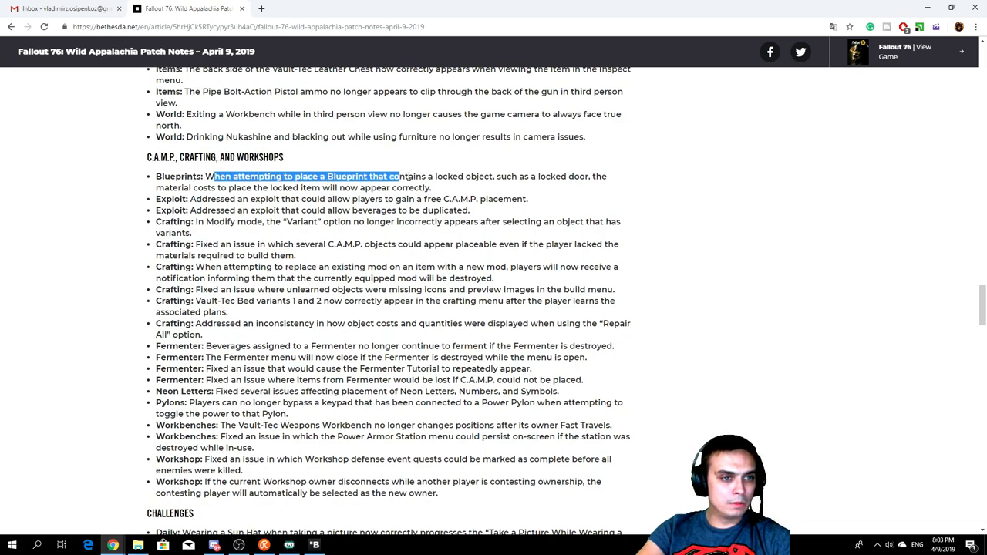
{"action": "left_click_drag", "start_coordinate": [401, 176], "coordinate": [534, 176]}
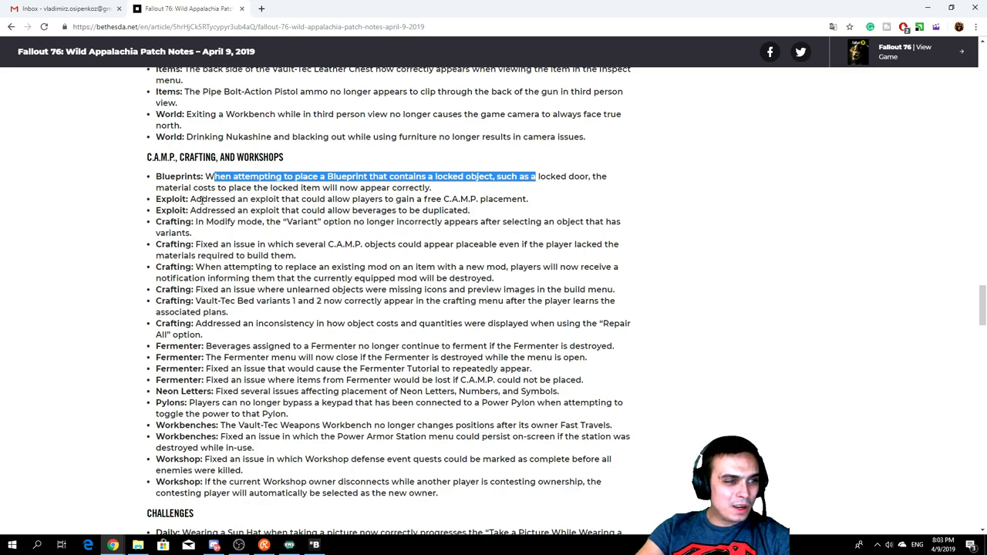
{"action": "left_click_drag", "start_coordinate": [202, 199], "coordinate": [415, 199]}
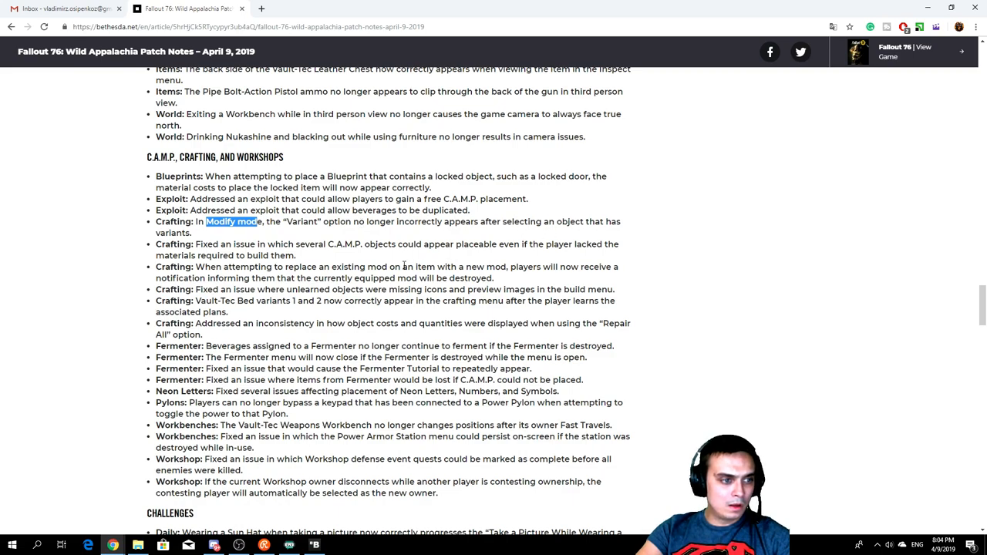
Step: Highlight the Sun Hat challenge fix, then mark 'Intoxicated' in the Beer Hat Daily note
{"action": "scroll", "scroll_direction": "down", "scroll_amount": 3}
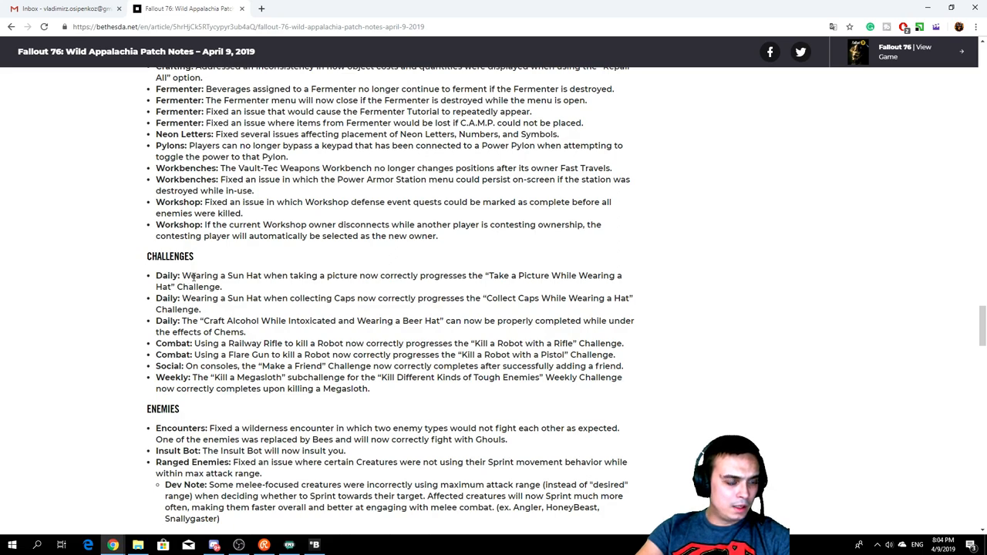
{"action": "left_click_drag", "start_coordinate": [191, 276], "coordinate": [284, 275]}
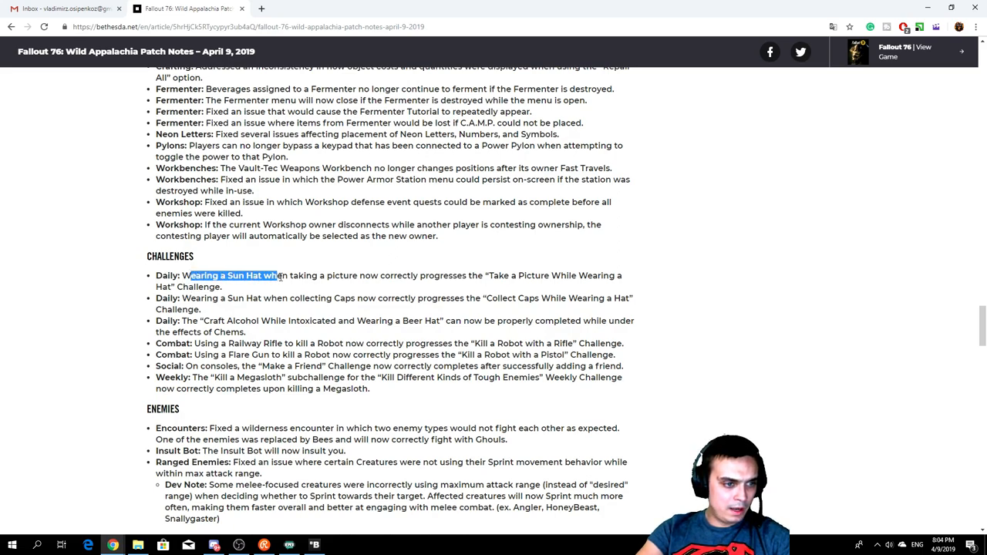
{"action": "left_click_drag", "start_coordinate": [191, 275], "coordinate": [466, 275]}
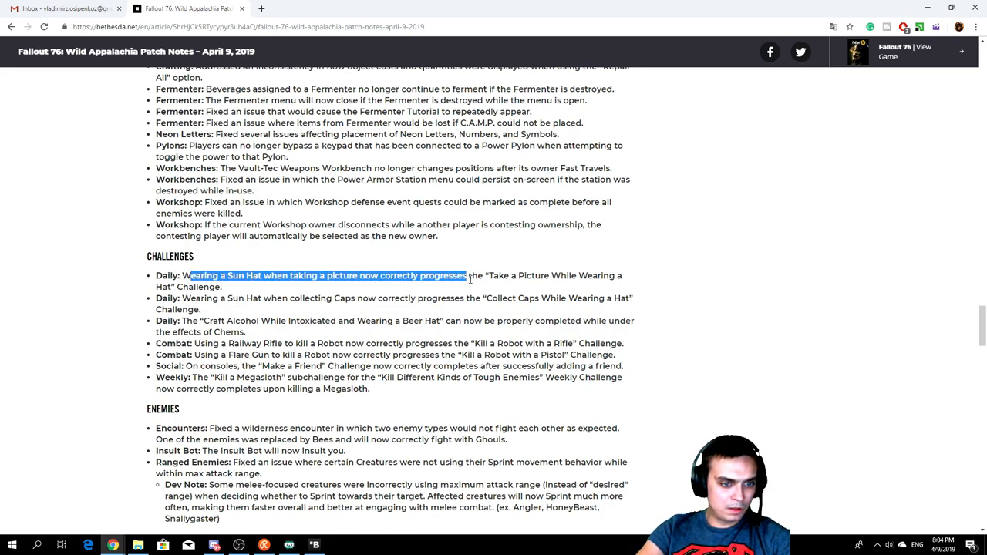
{"action": "scroll", "scroll_direction": "down", "scroll_amount": 3}
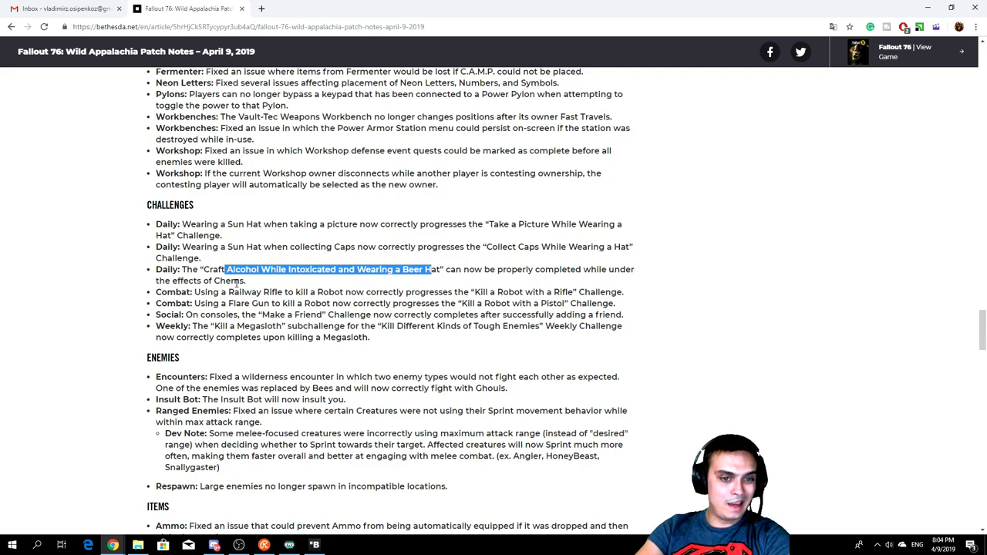
{"action": "mouse_move", "coordinate": [445, 286]}
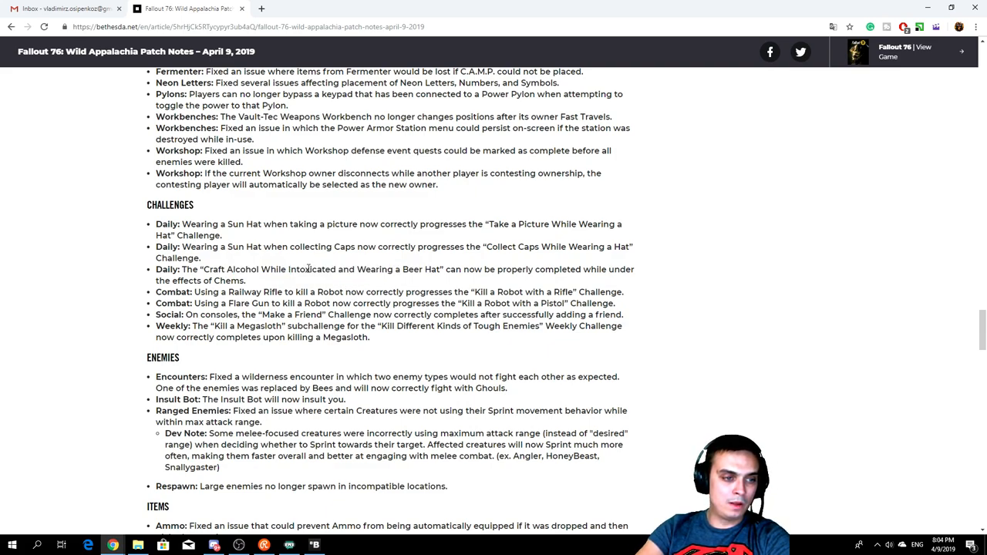
{"action": "double_click", "coordinate": [313, 269]}
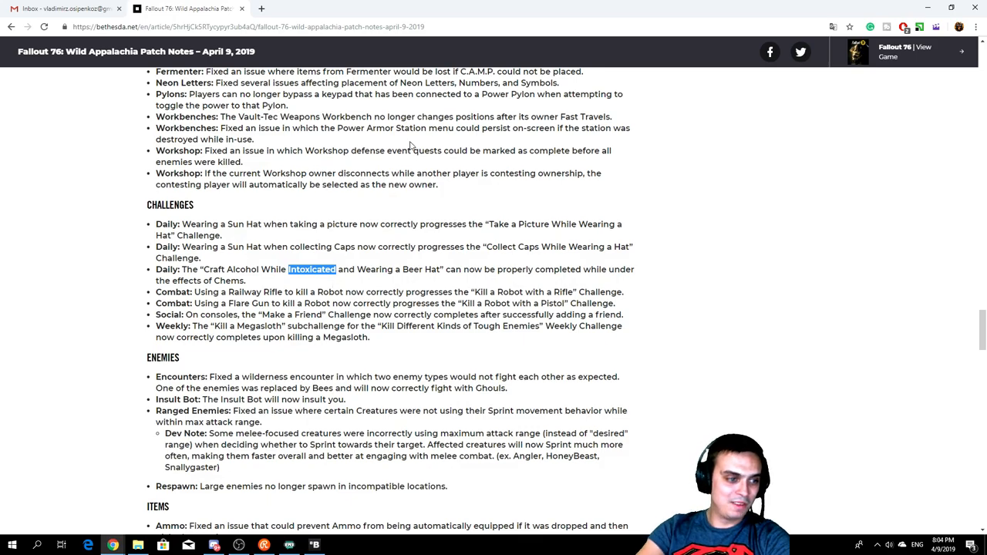
Step: Scroll through Items, Quests and Events, Perks, Sound and User Interface fixes
{"action": "scroll", "scroll_direction": "down", "scroll_amount": 3}
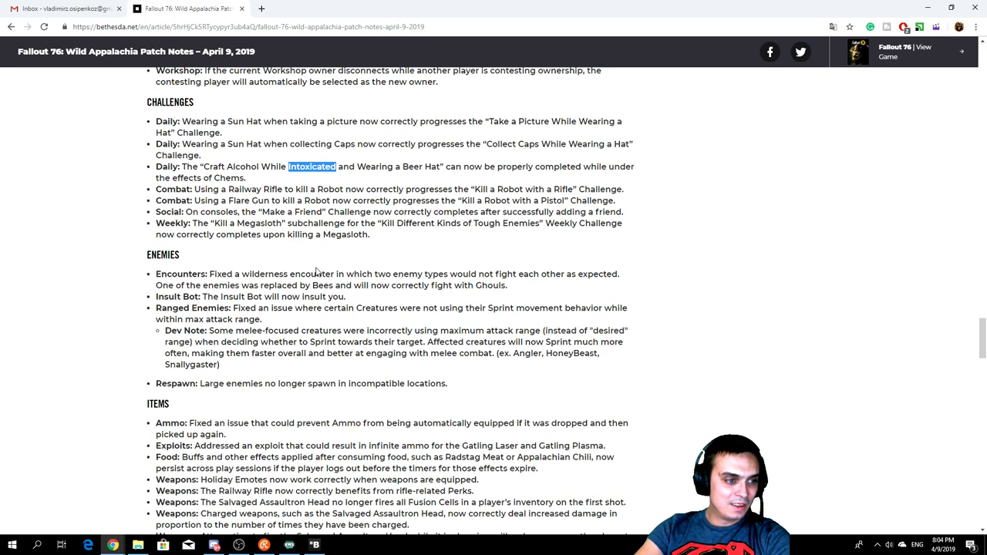
{"action": "scroll", "scroll_direction": "down", "scroll_amount": 3}
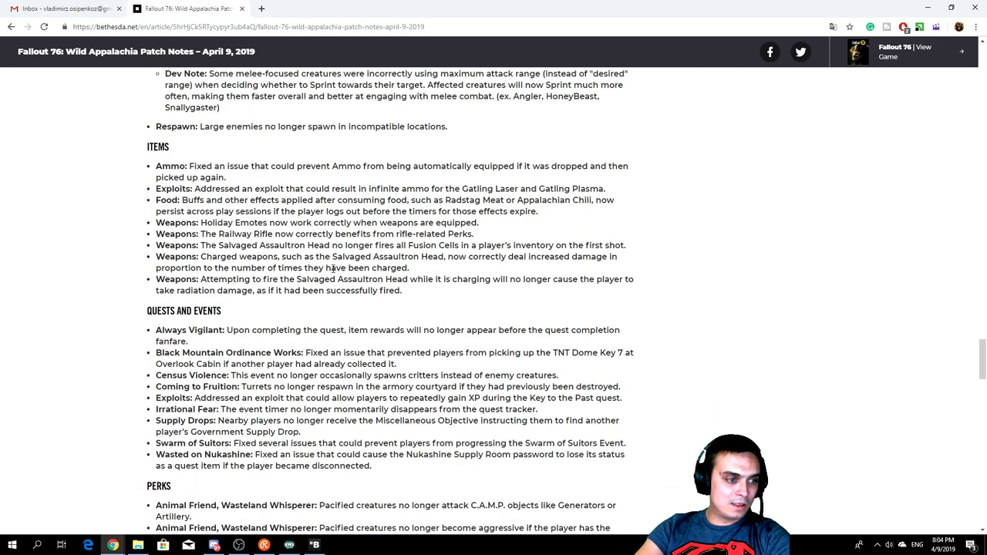
{"action": "scroll", "scroll_direction": "down", "scroll_amount": 3}
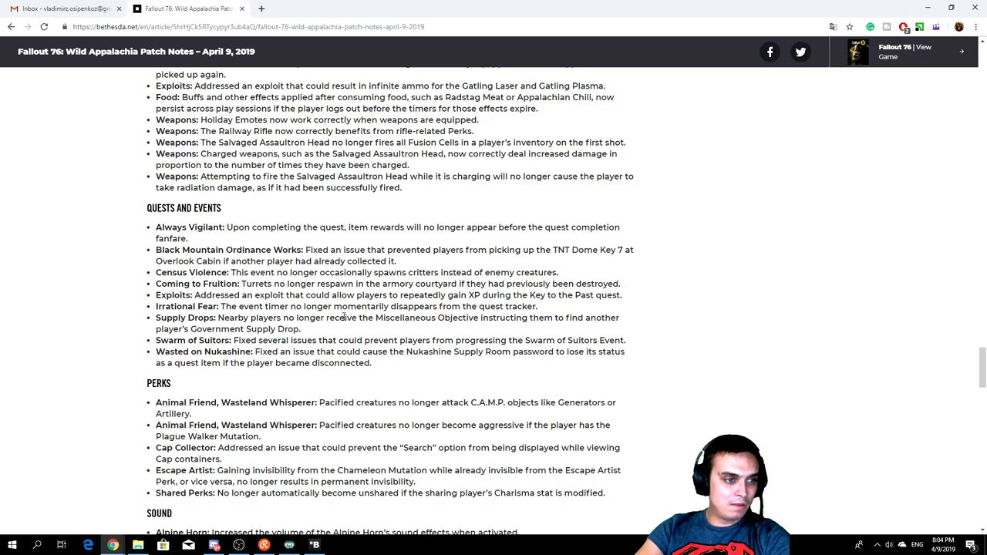
{"action": "scroll", "scroll_direction": "down", "scroll_amount": 3}
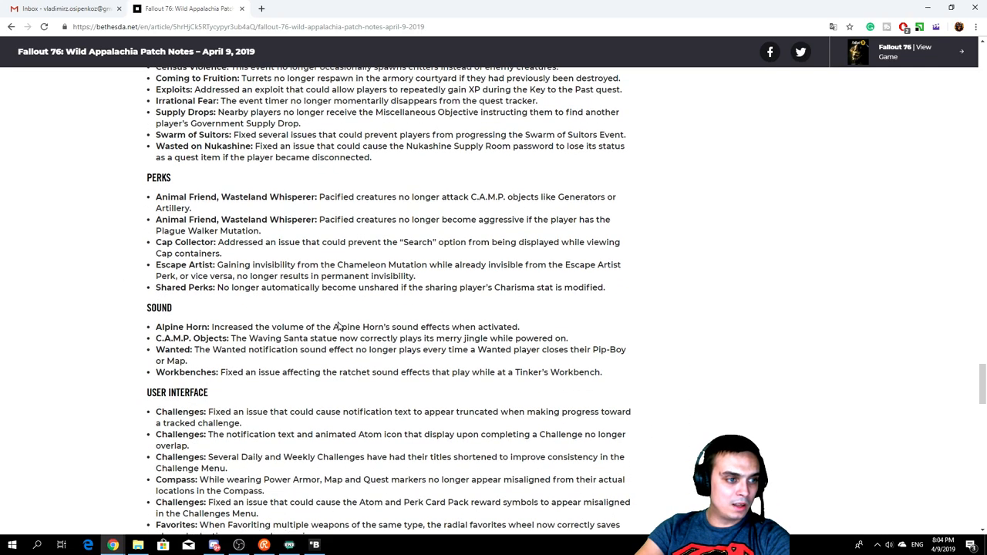
{"action": "scroll", "scroll_direction": "down", "scroll_amount": 3}
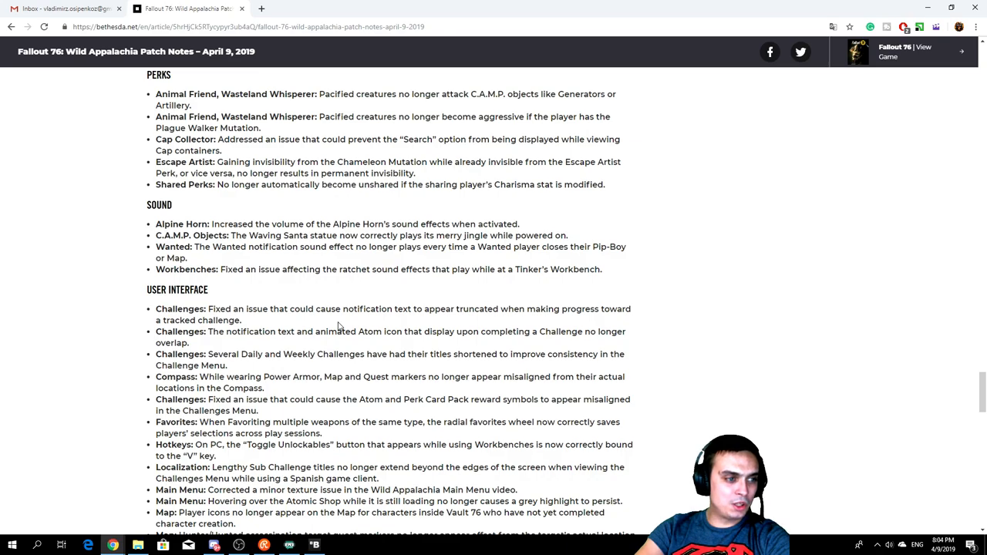
{"action": "scroll", "scroll_direction": "down", "scroll_amount": 3}
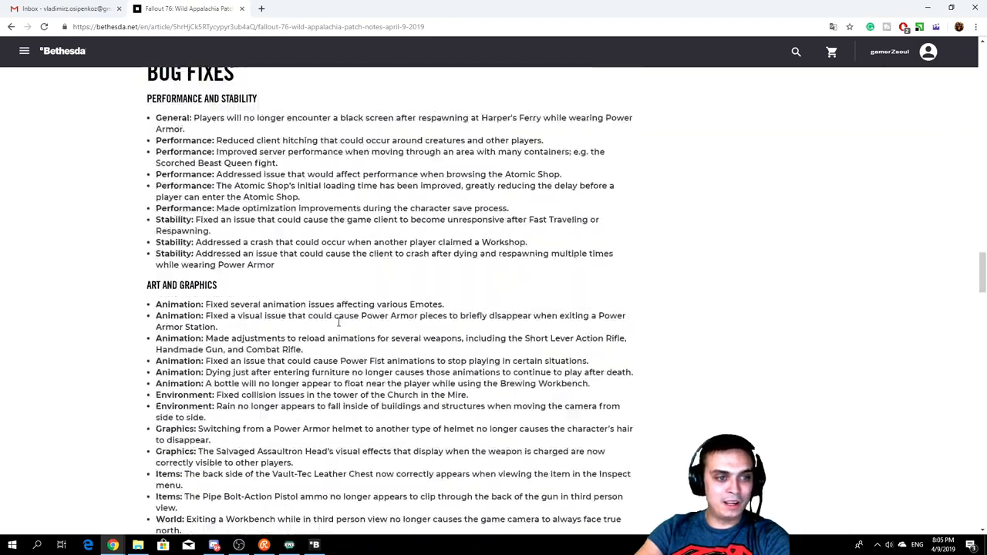
Step: Scroll from the Wild Appalachia banner down to the Patch 8 intro and Patch Highlights
{"action": "scroll", "scroll_direction": "up", "scroll_amount": 3}
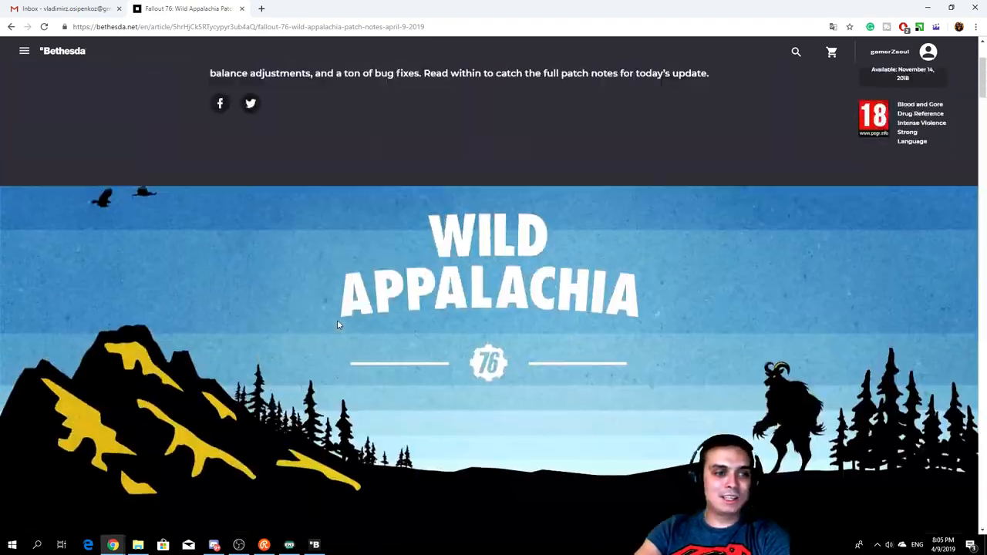
{"action": "scroll", "scroll_direction": "down", "scroll_amount": 3}
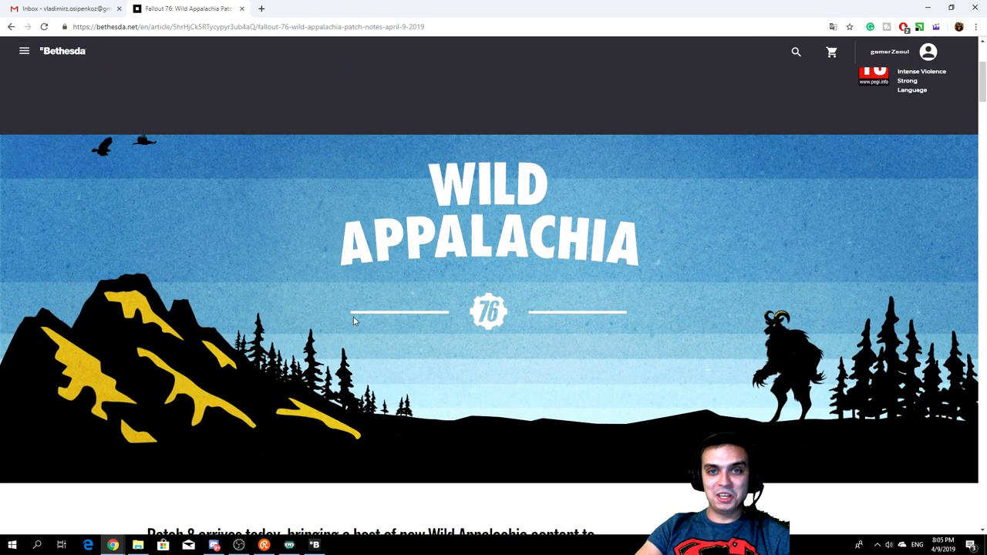
{"action": "scroll", "scroll_direction": "down", "scroll_amount": 3}
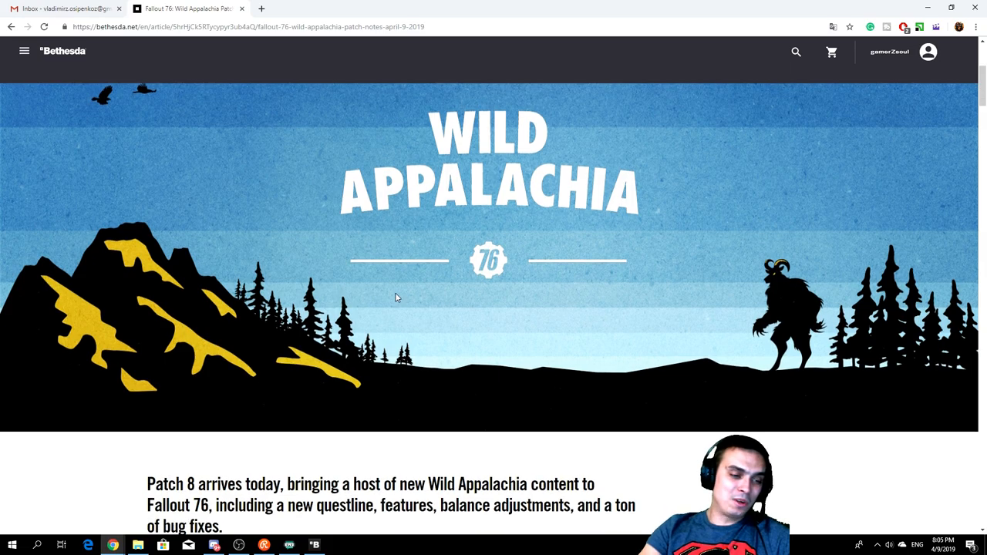
{"action": "scroll", "scroll_direction": "down", "scroll_amount": 3}
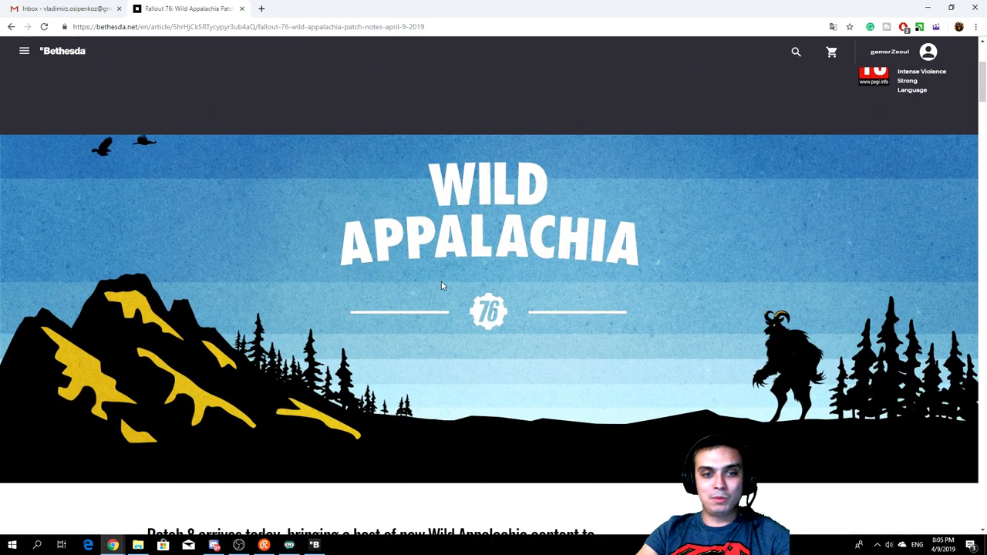
{"action": "scroll", "scroll_direction": "down", "scroll_amount": 3}
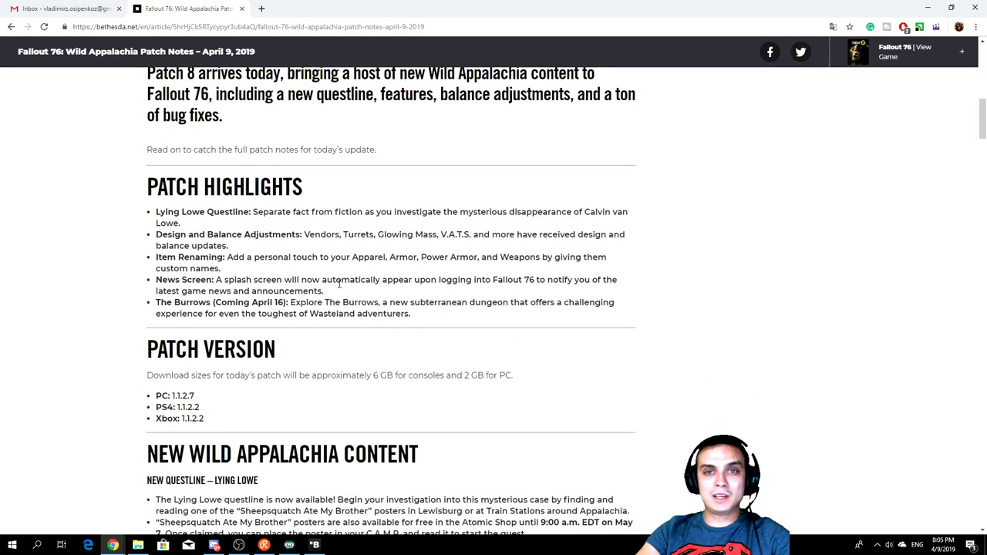